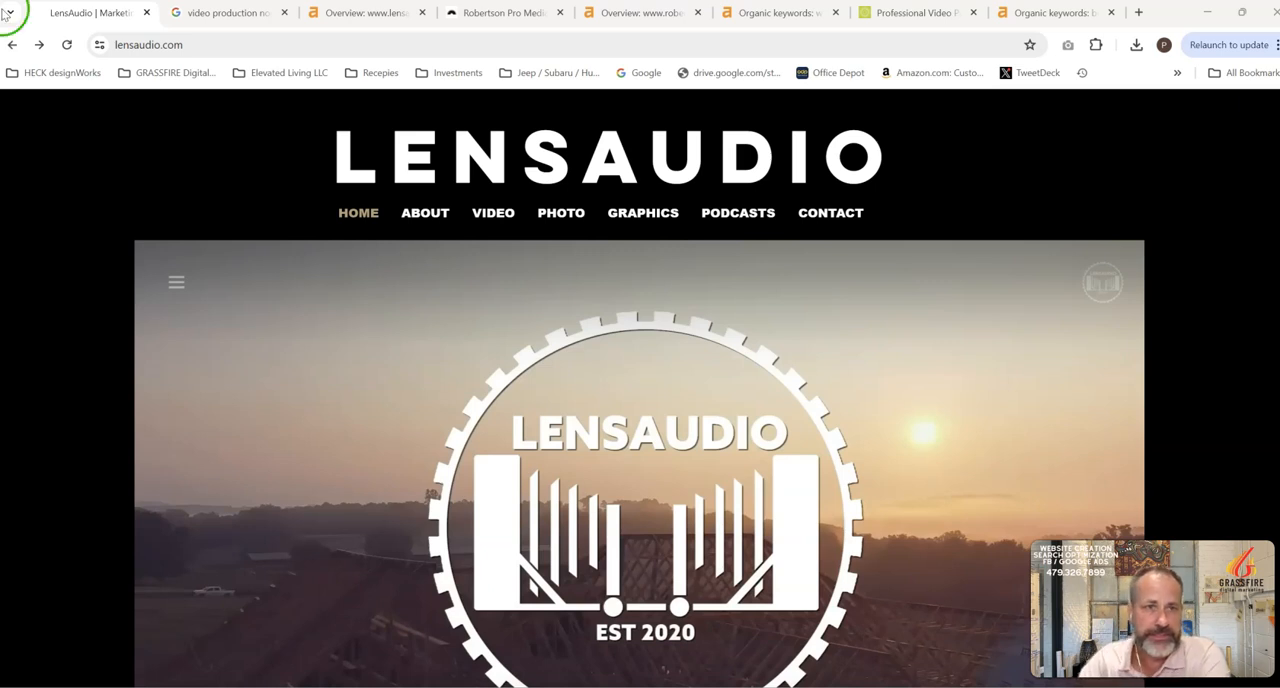
# Scroll the 'video production northwest arkansas' results down to the local business pack.
pyautogui.click(225, 12)
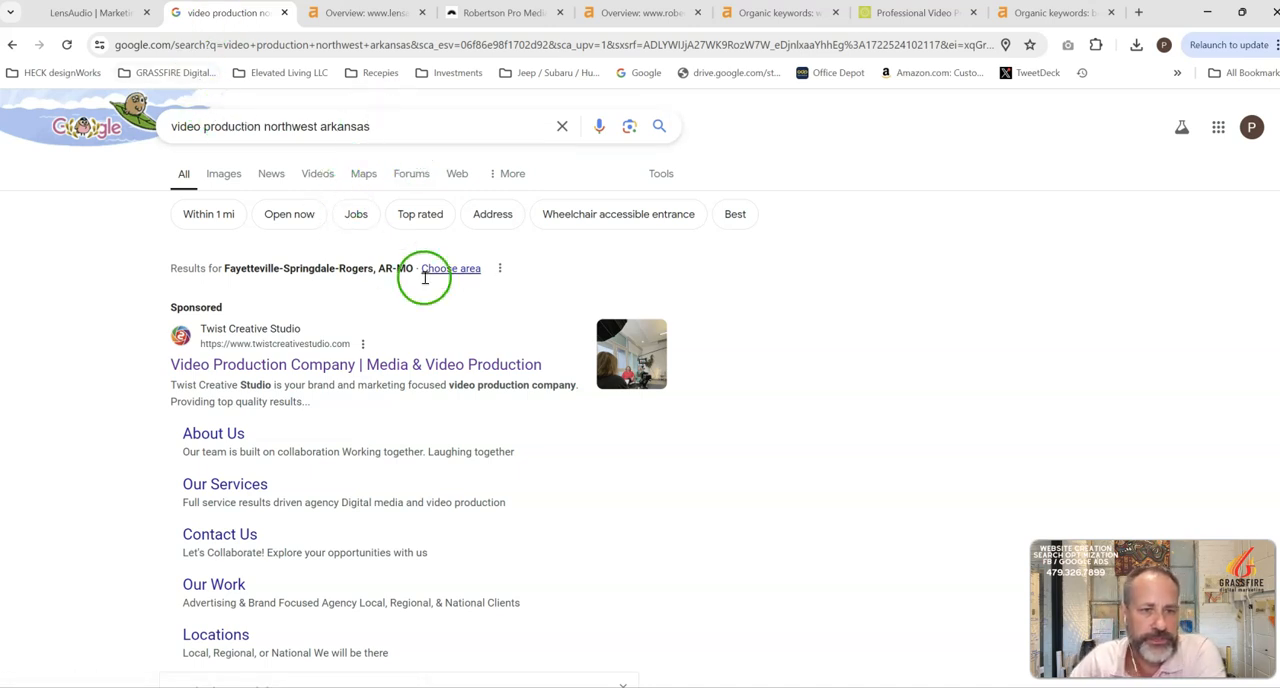
pyautogui.scroll(-3)
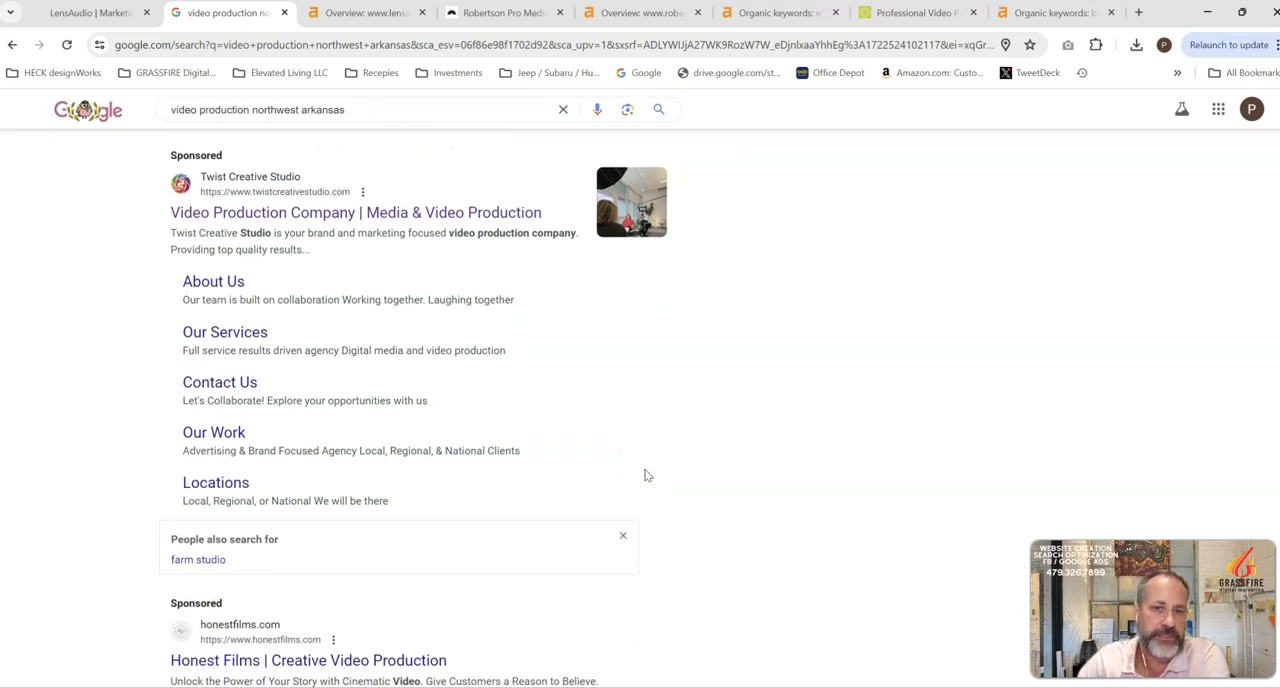
pyautogui.moveTo(800, 372)
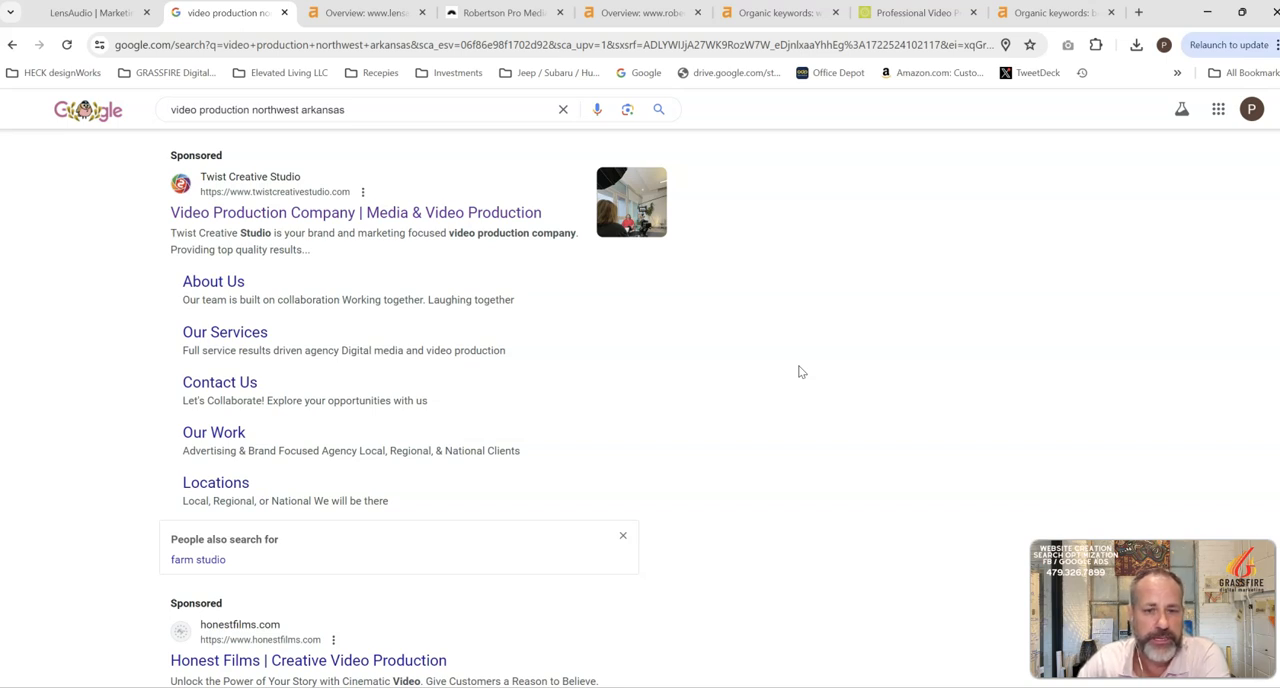
pyautogui.scroll(-3)
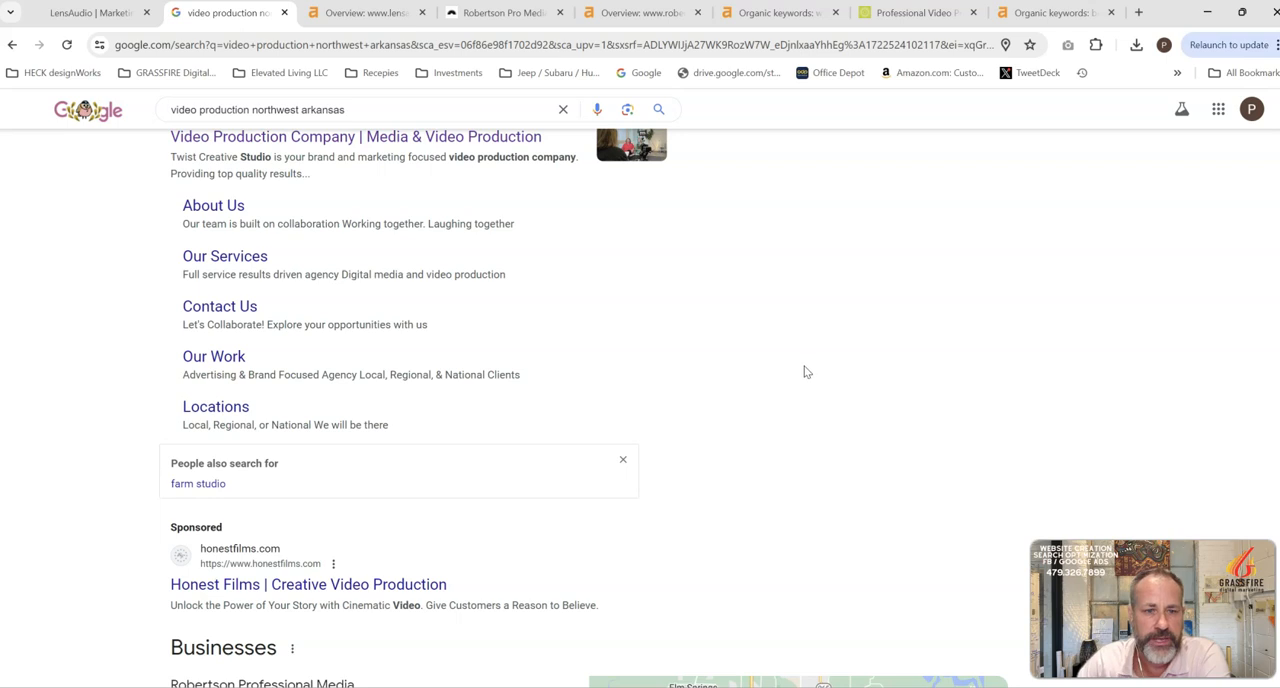
pyautogui.scroll(-3)
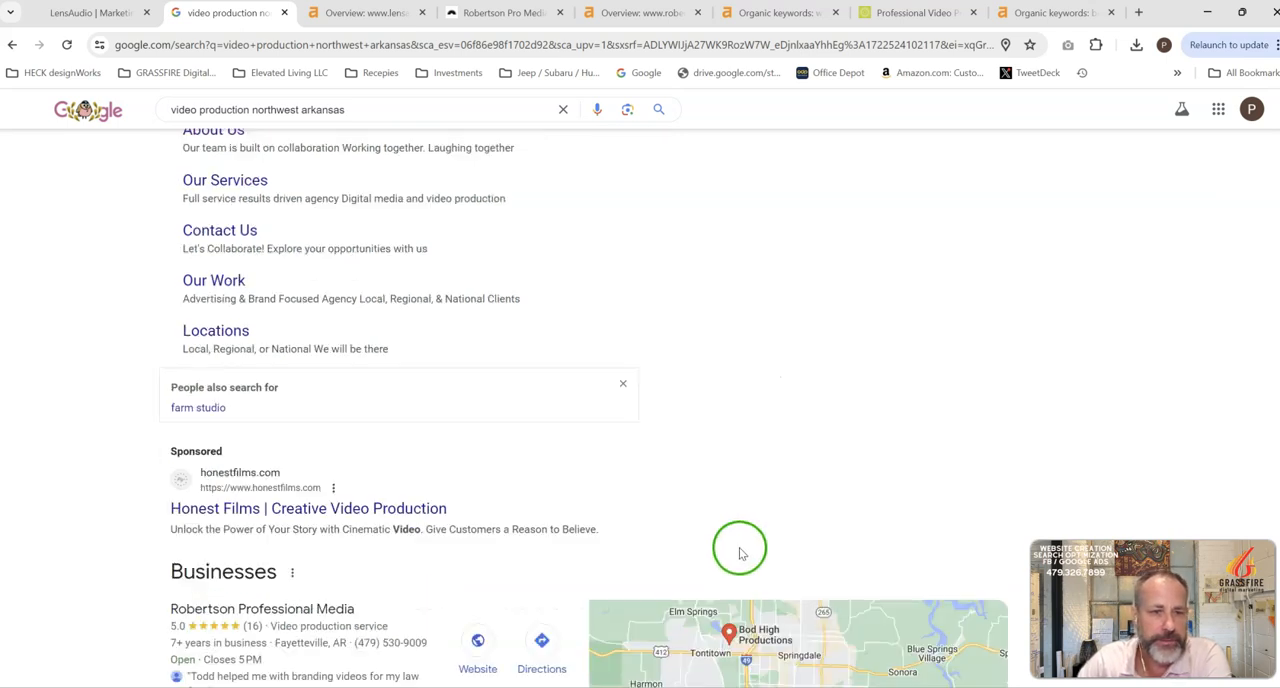
pyautogui.scroll(-3)
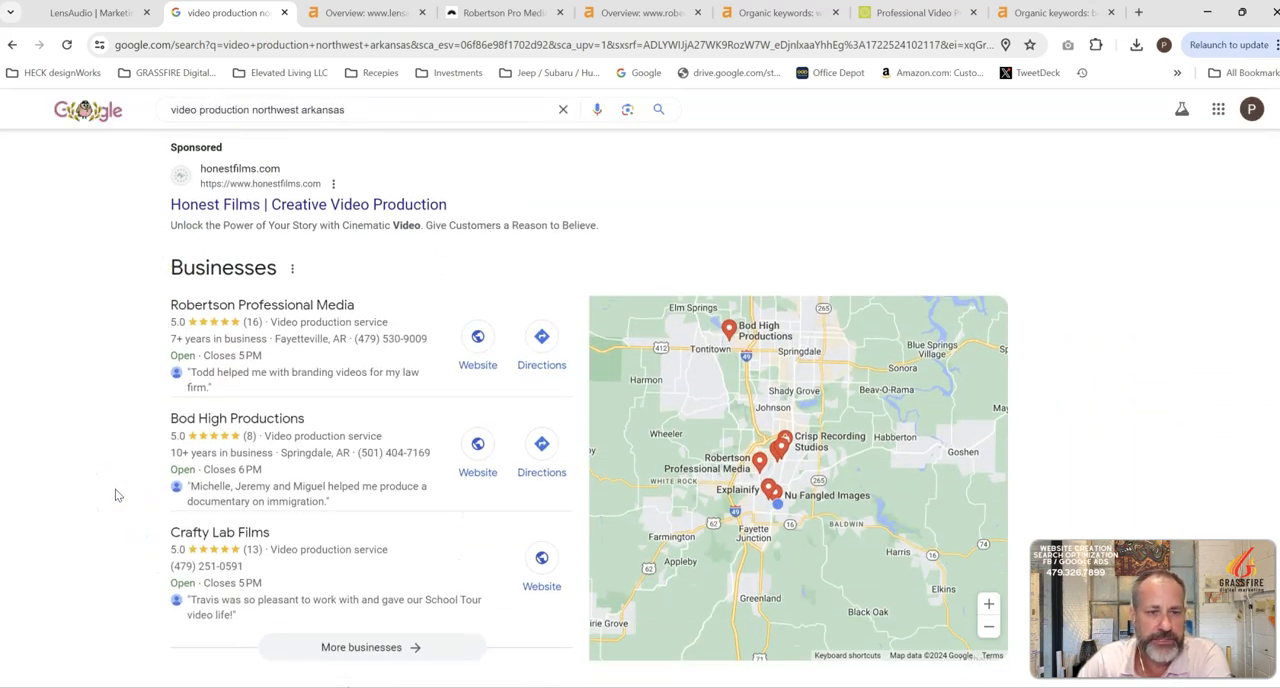
pyautogui.scroll(-3)
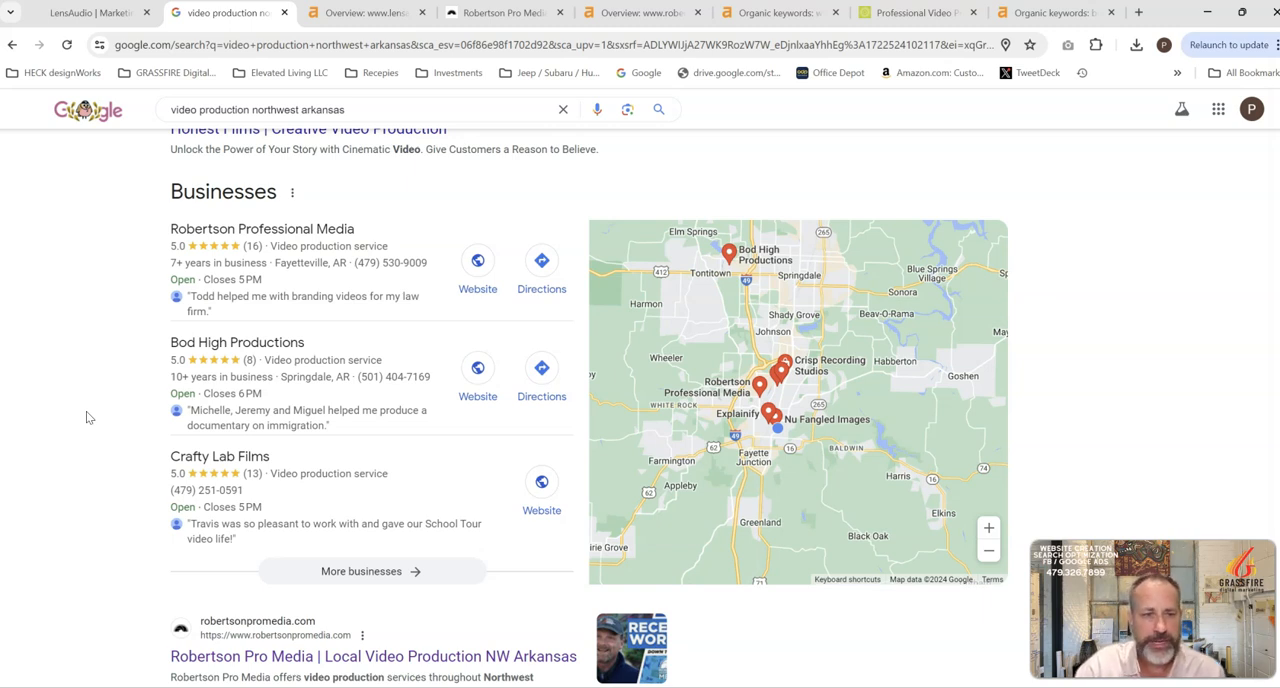
pyautogui.moveTo(85, 417)
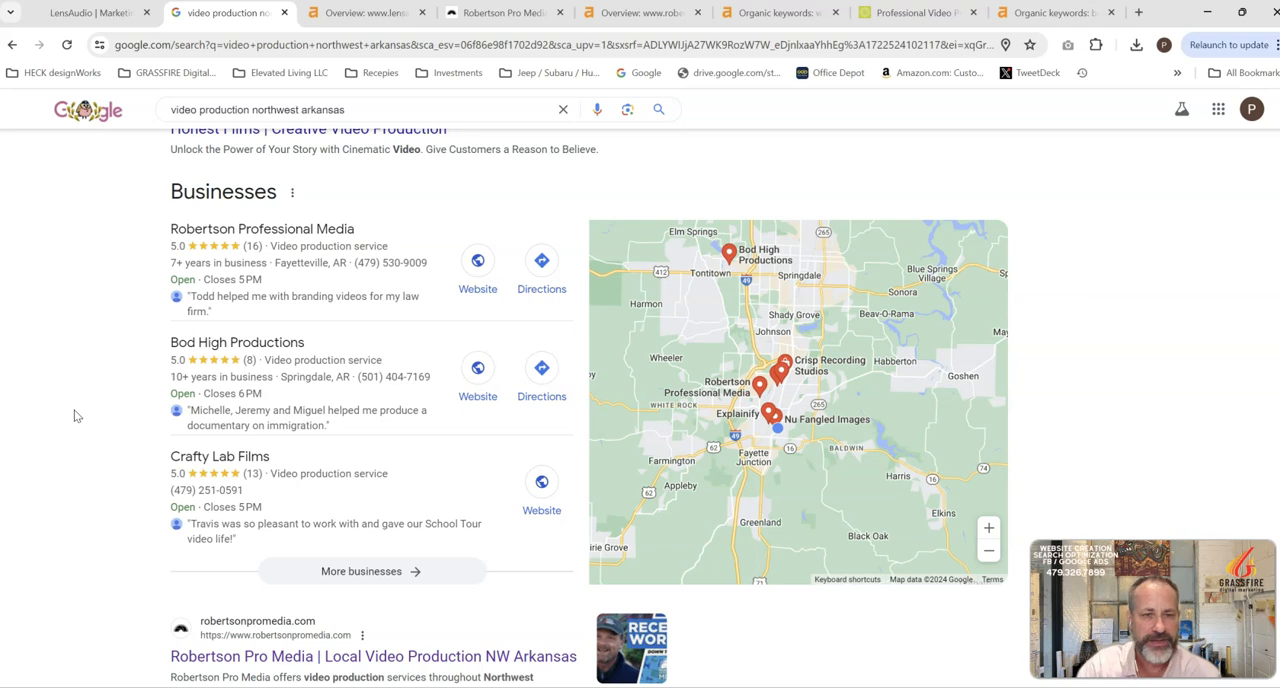
pyautogui.moveTo(82, 410)
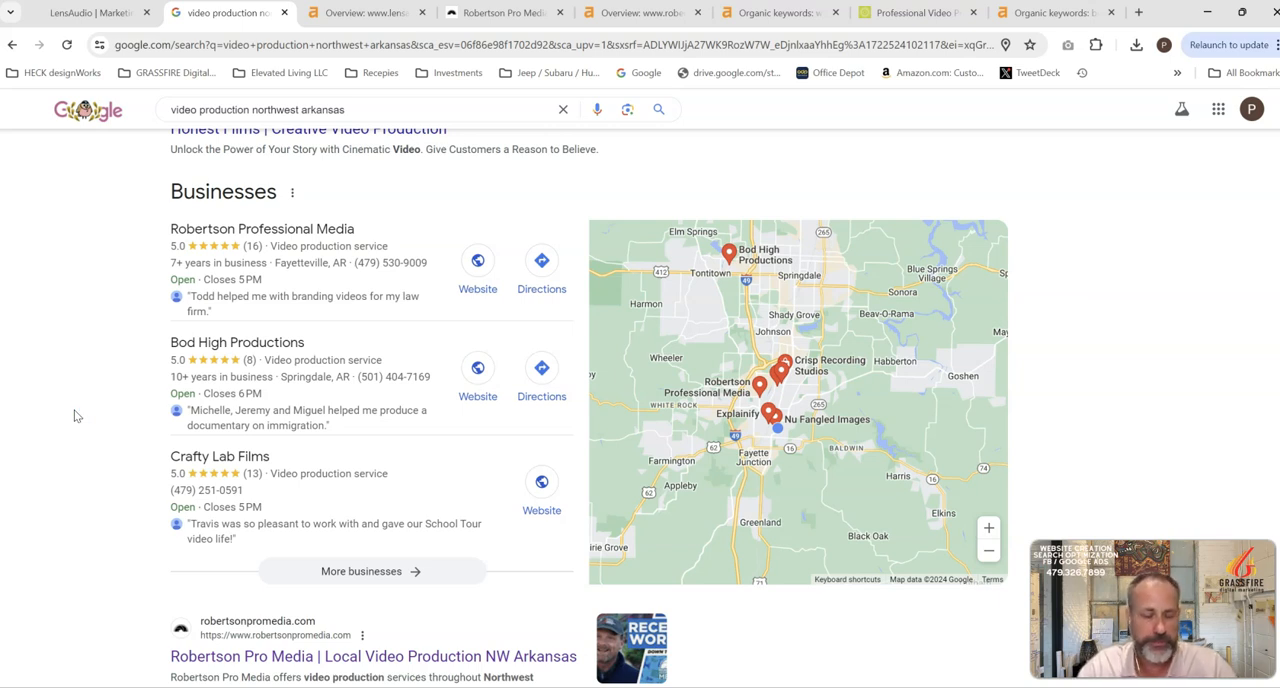
pyautogui.moveTo(84, 410)
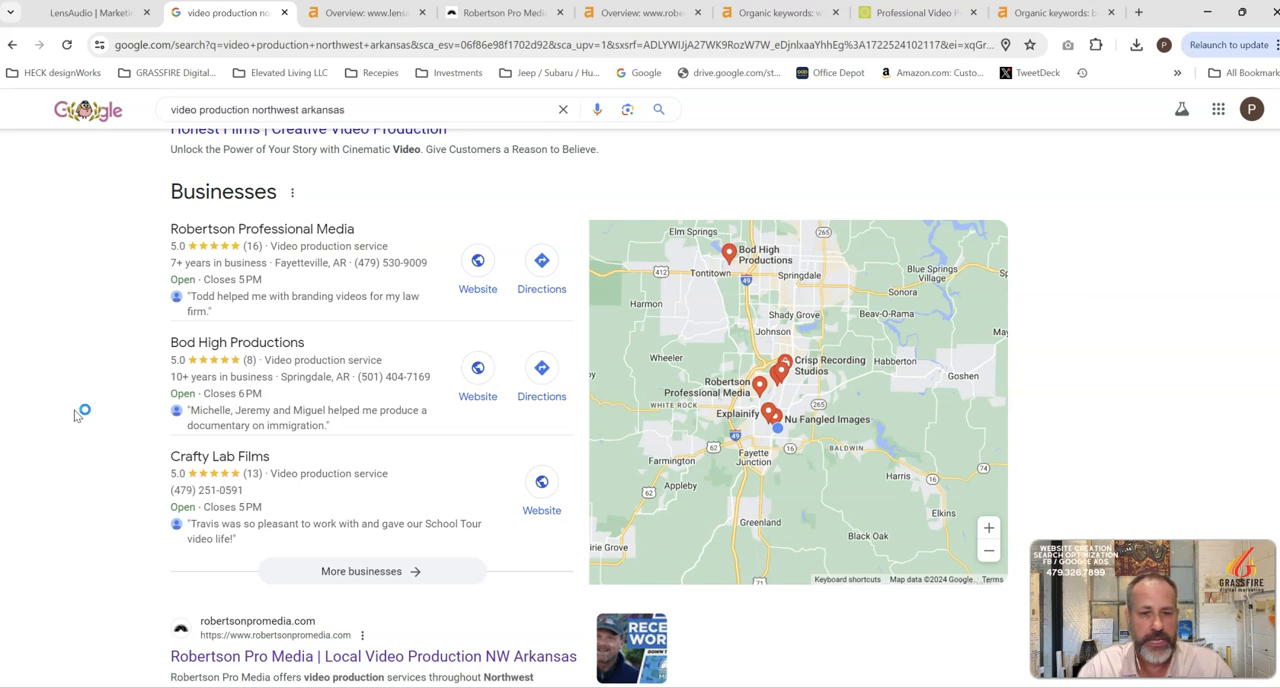
pyautogui.moveTo(83, 410)
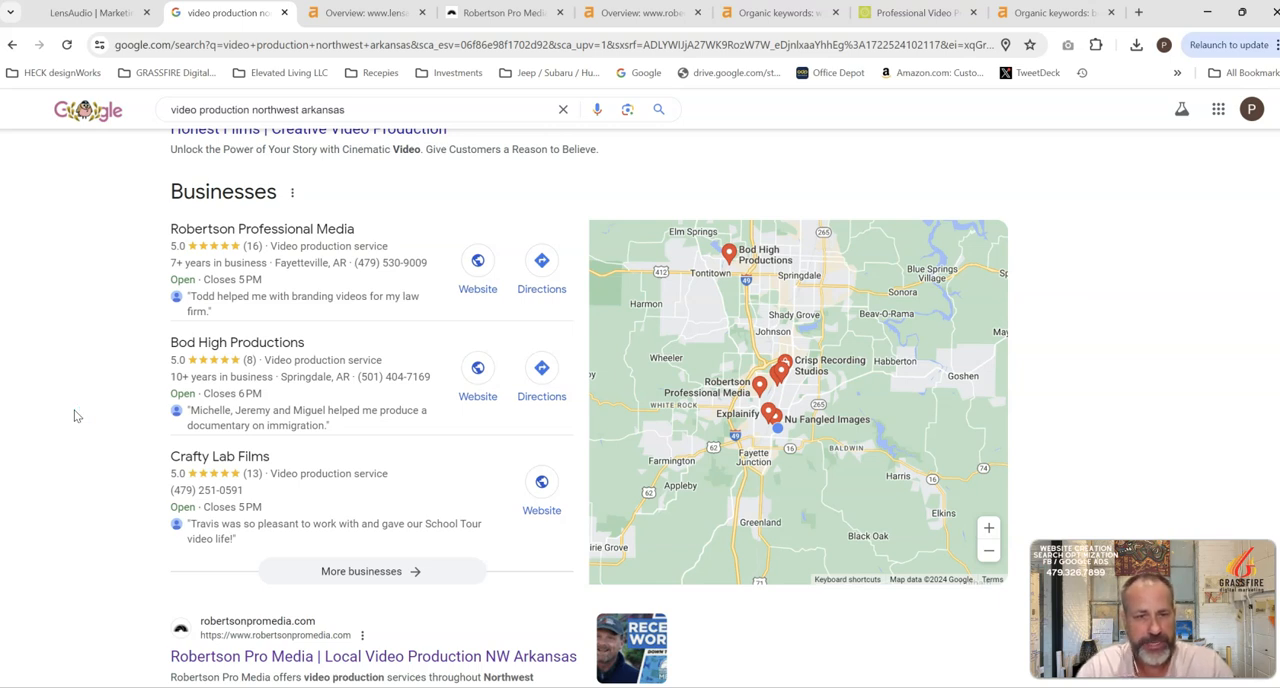
pyautogui.scroll(-3)
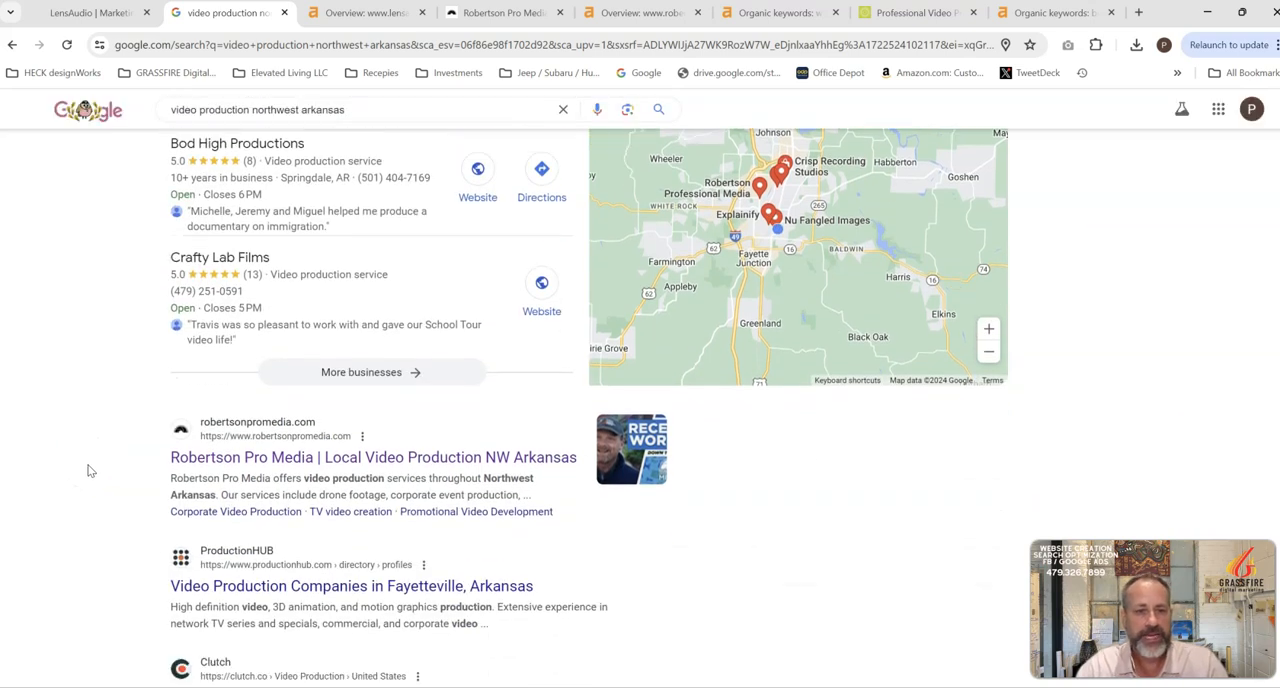
pyautogui.scroll(-3)
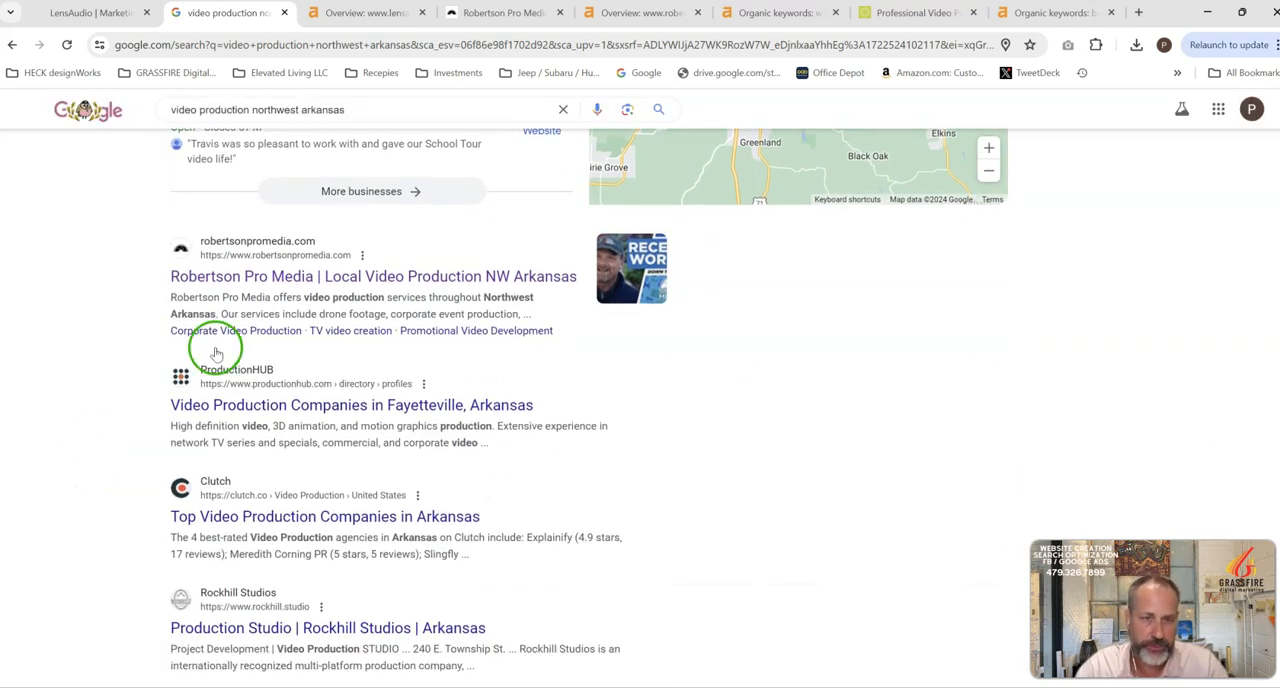
pyautogui.moveTo(490, 463)
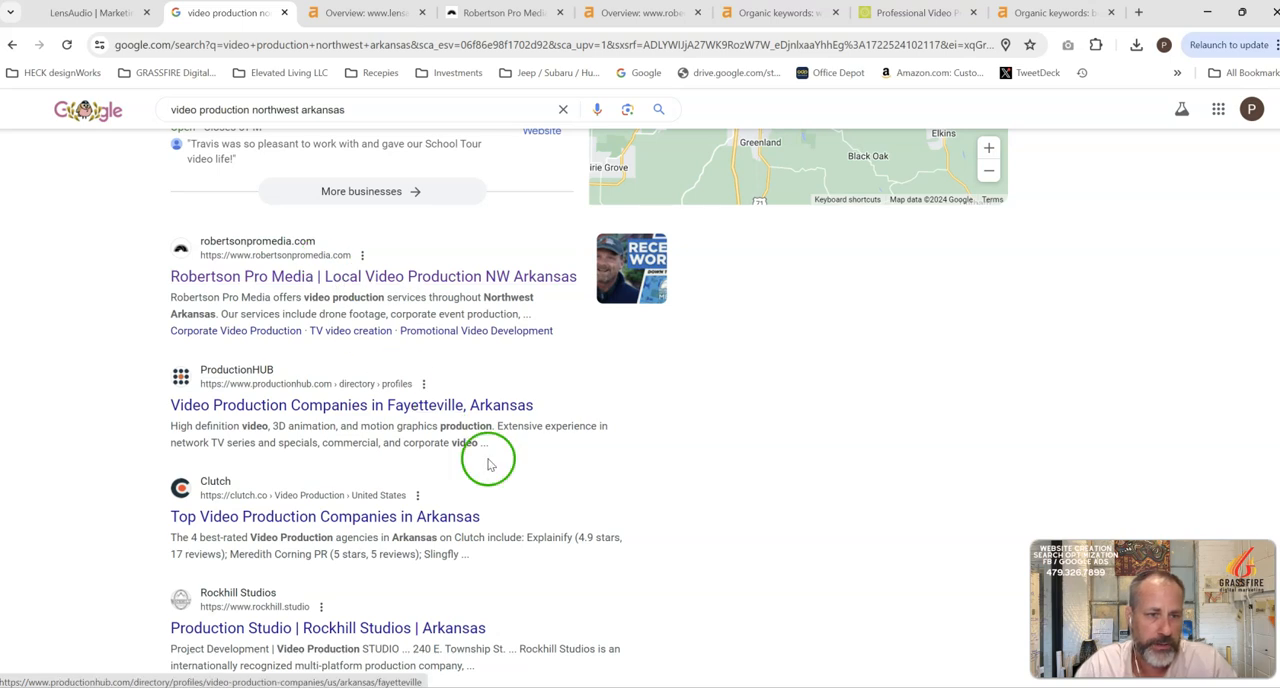
pyautogui.scroll(-3)
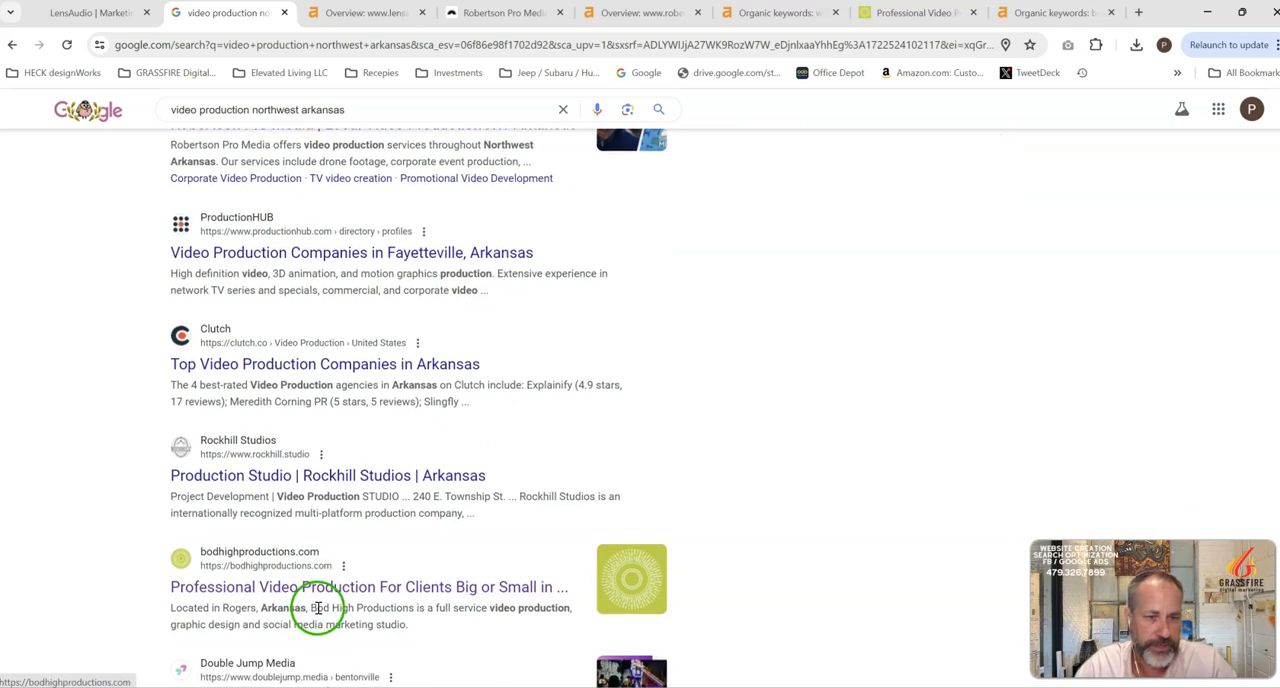
pyautogui.scroll(-3)
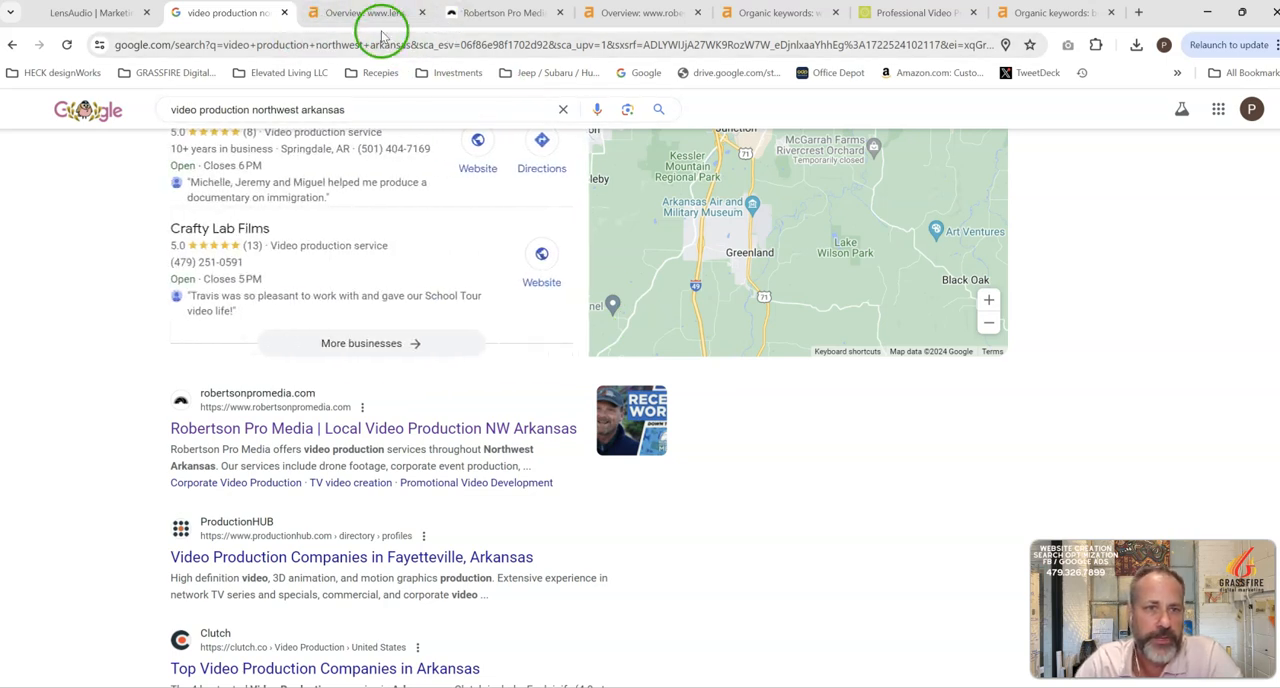
# View lensaudio.com's Ahrefs overview: DR 6, 30 backlinks, 4 referring domains.
pyautogui.click(360, 12)
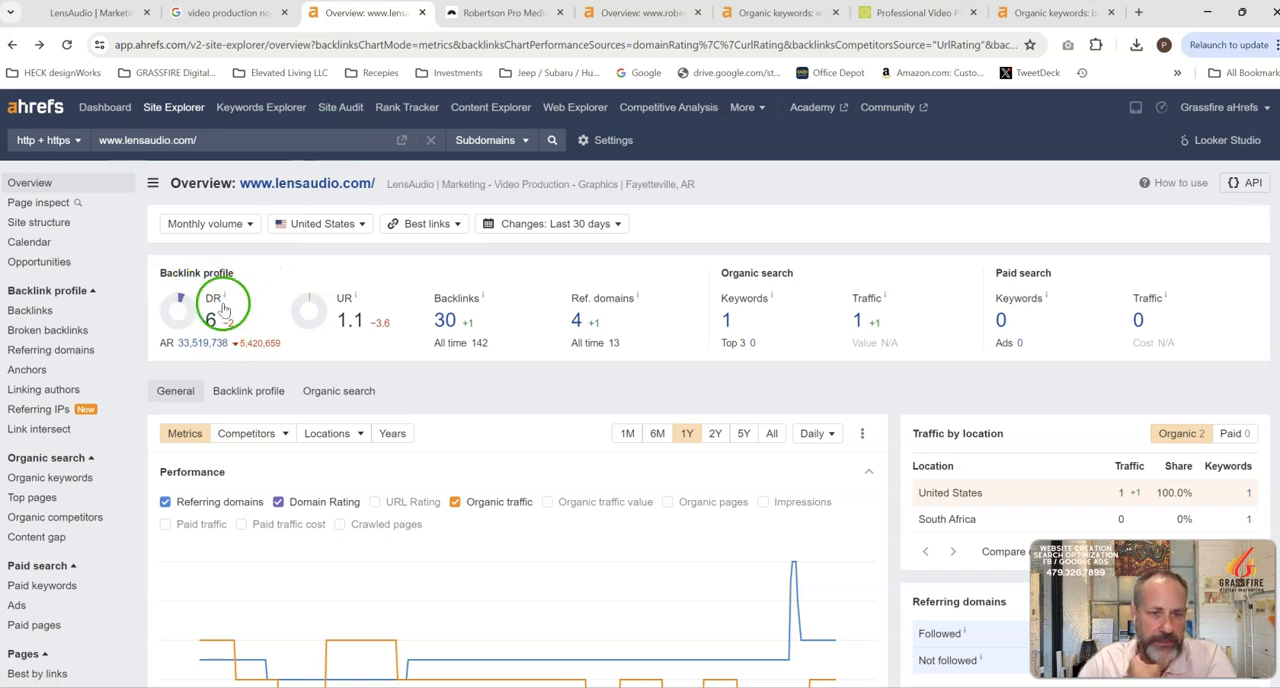
pyautogui.moveTo(375, 345)
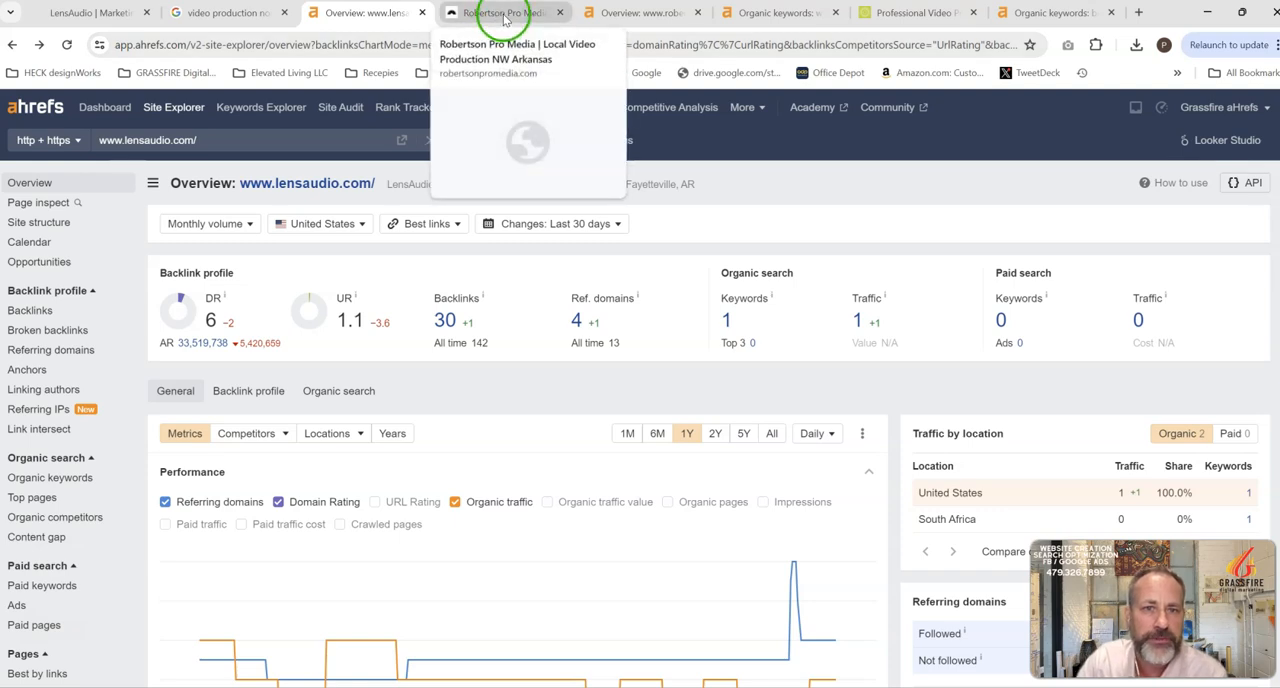
# Highlight 'video production company' in Robertson Pro Media's homepage heading.
pyautogui.click(505, 12)
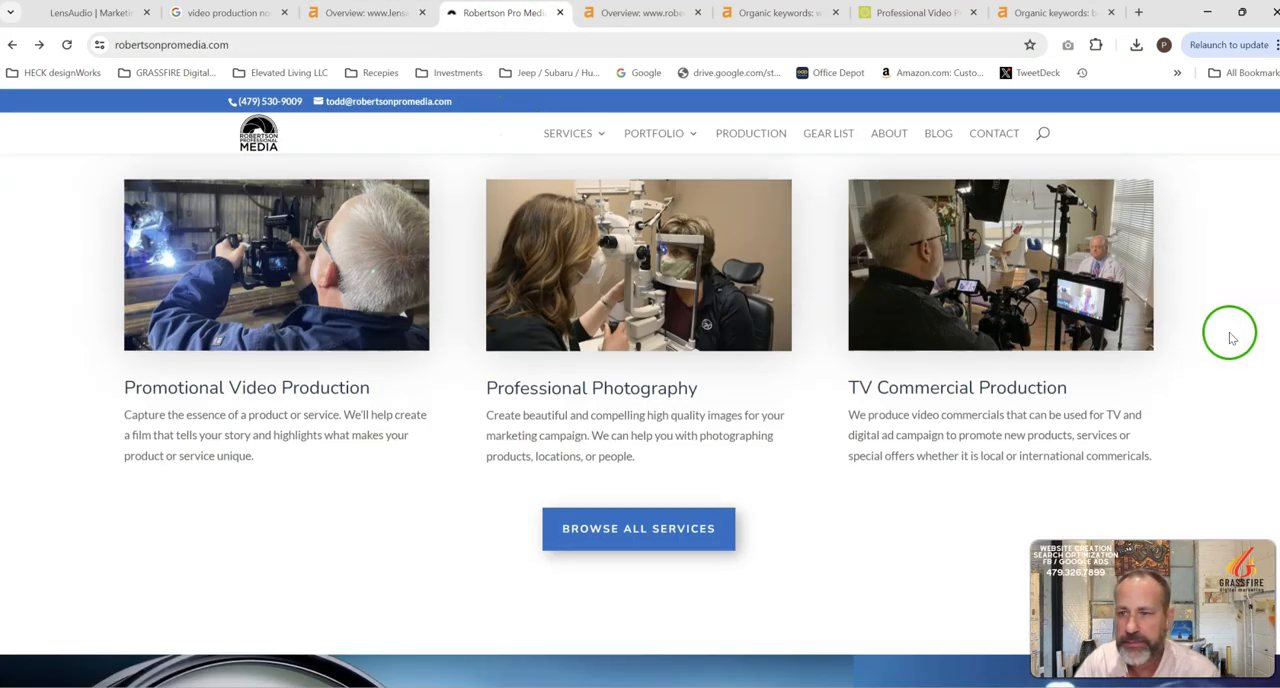
pyautogui.scroll(3)
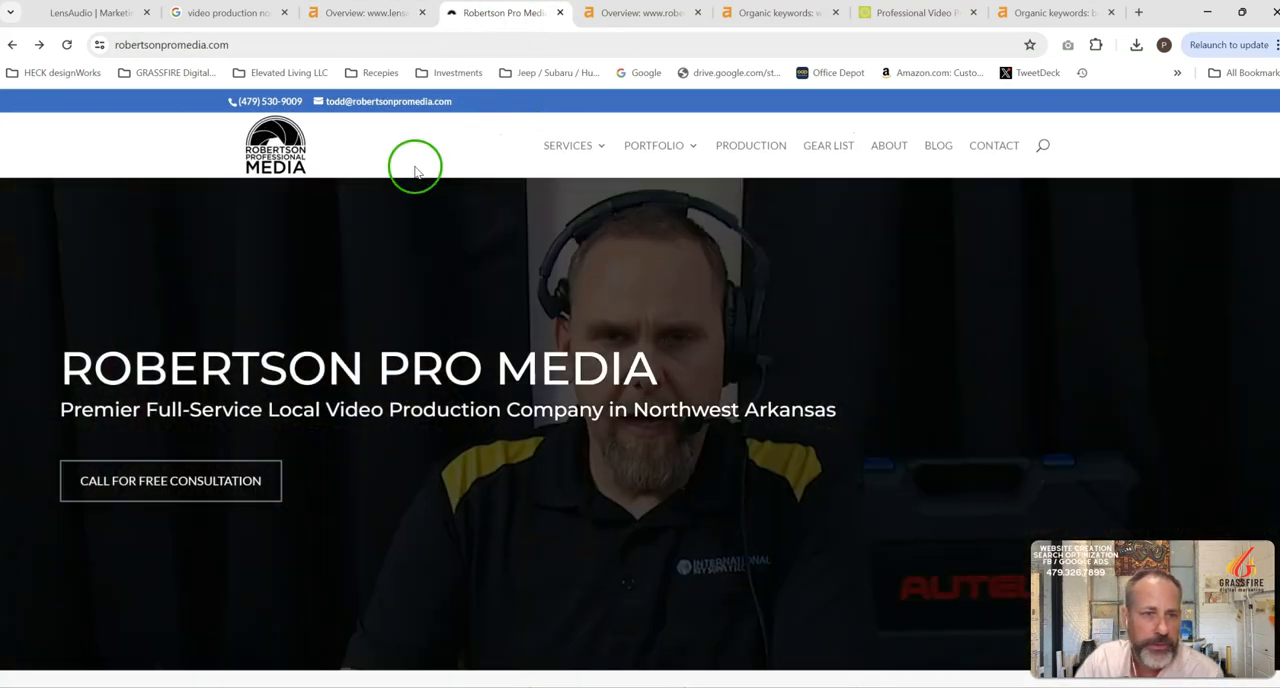
pyautogui.scroll(-3)
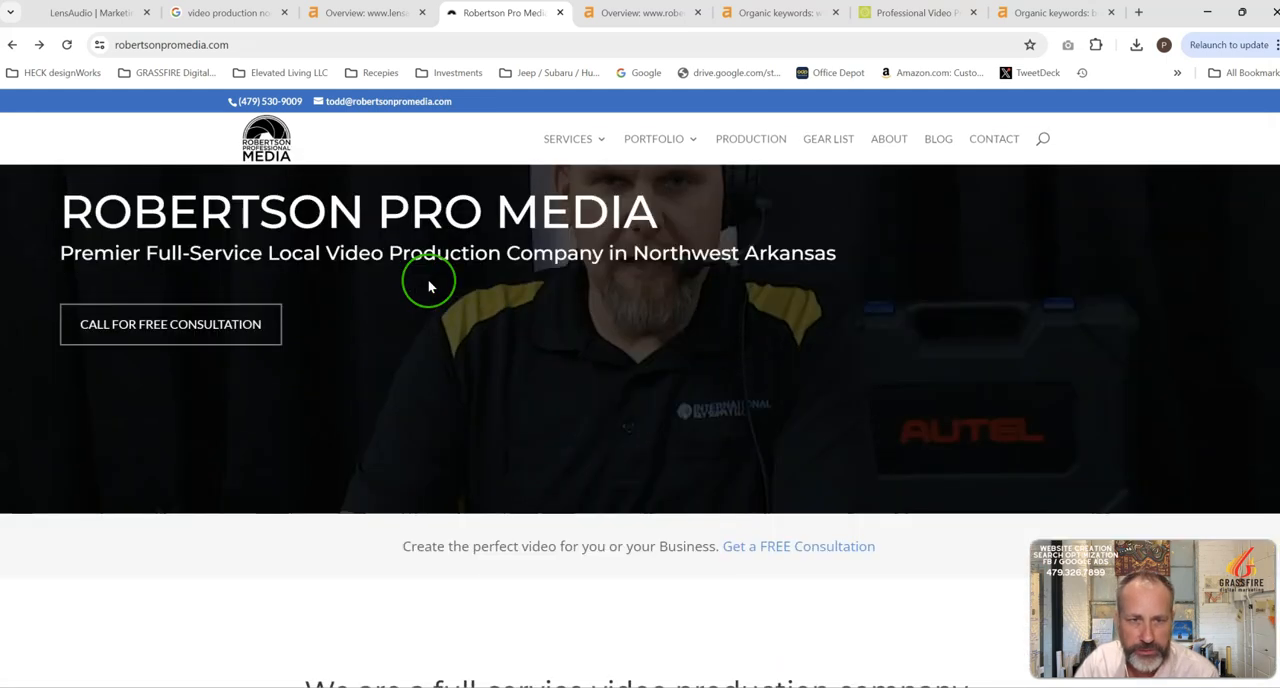
pyautogui.scroll(-3)
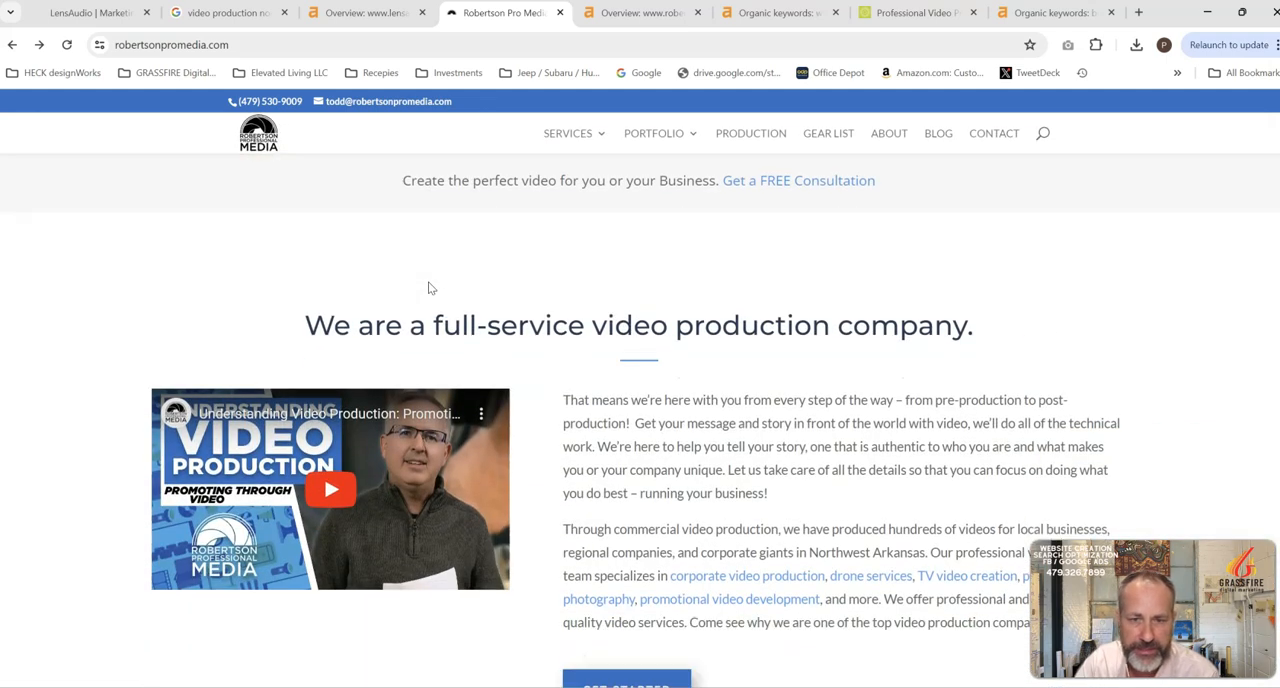
pyautogui.scroll(-3)
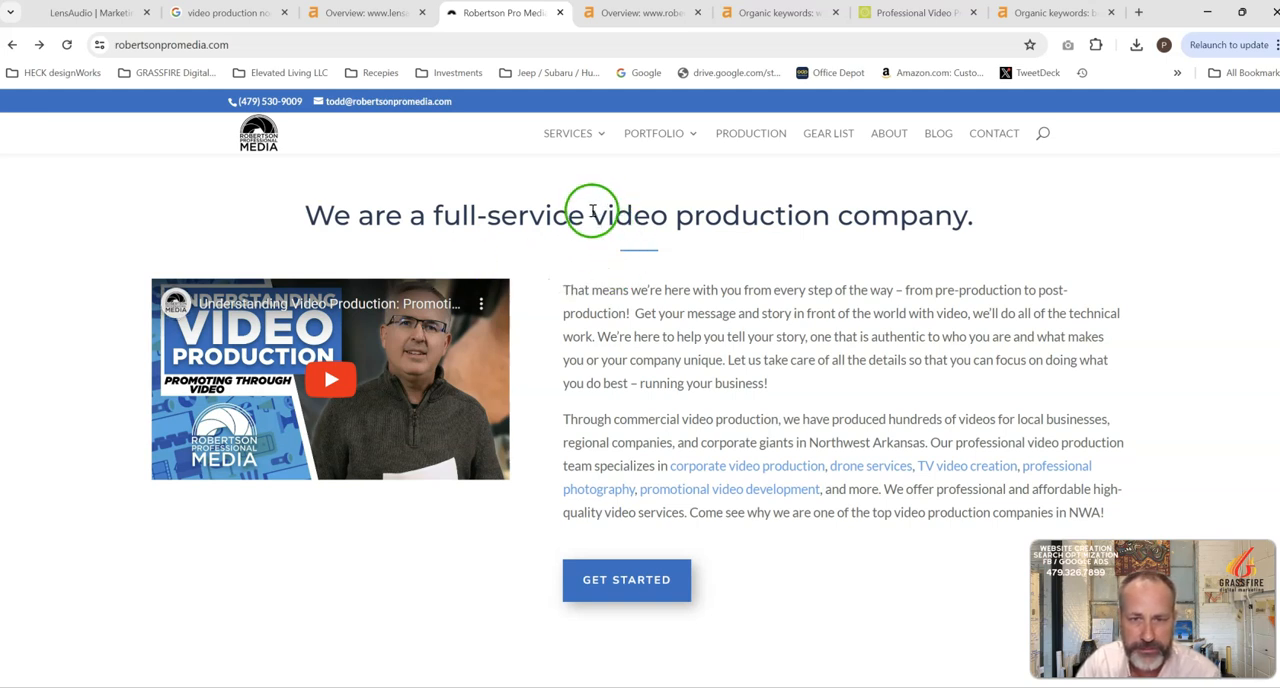
pyautogui.moveTo(591, 214); pyautogui.dragTo(972, 214)
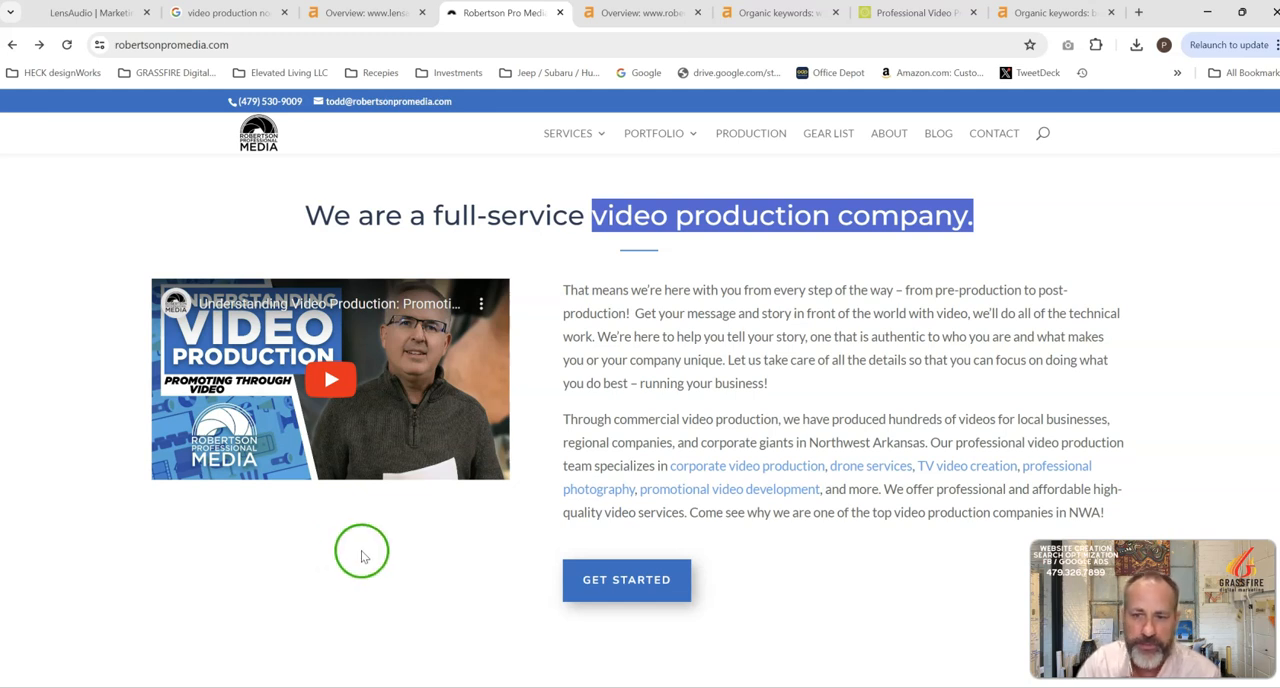
# Scroll through Robertson Pro Media's services, Why Work With Us, post-production and blog sections.
pyautogui.scroll(-3)
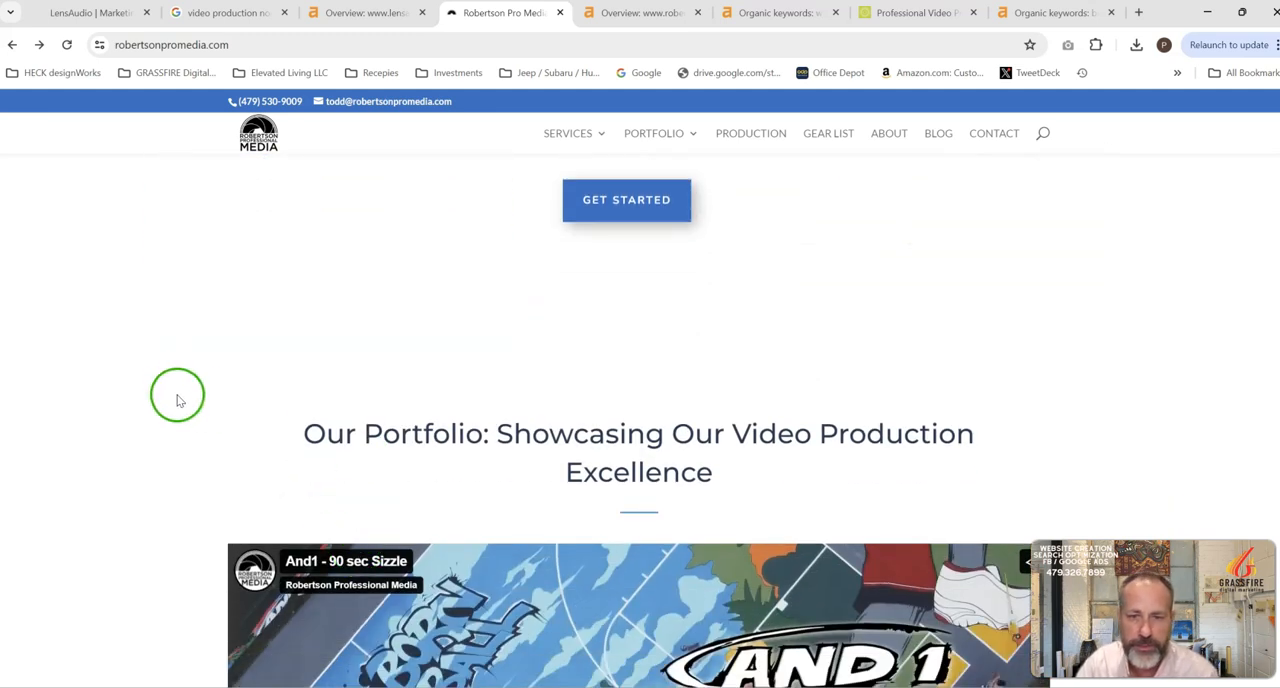
pyautogui.scroll(-3)
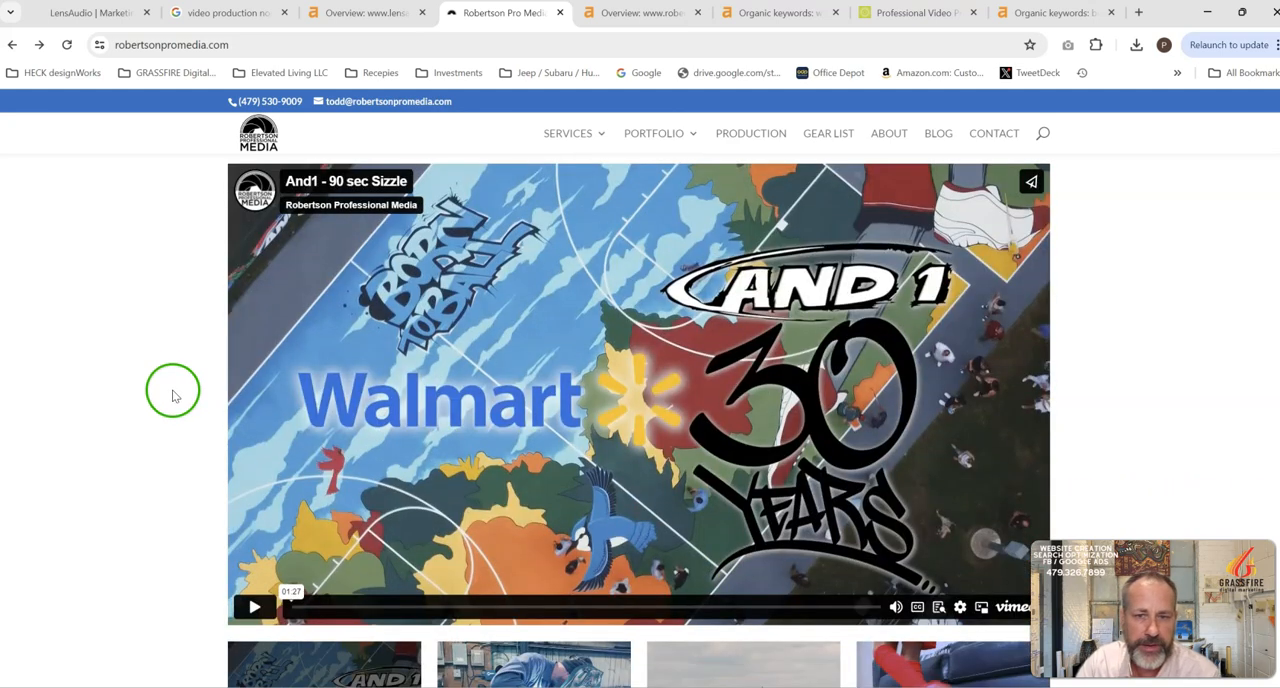
pyautogui.scroll(-3)
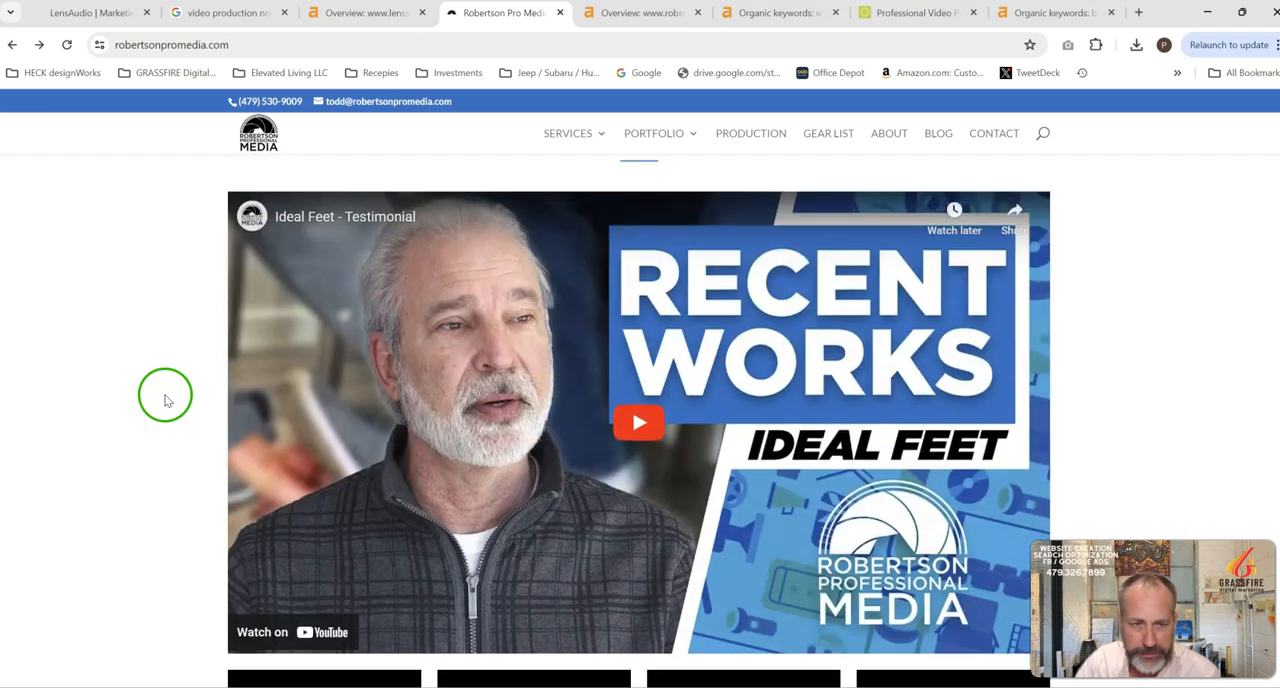
pyautogui.scroll(-3)
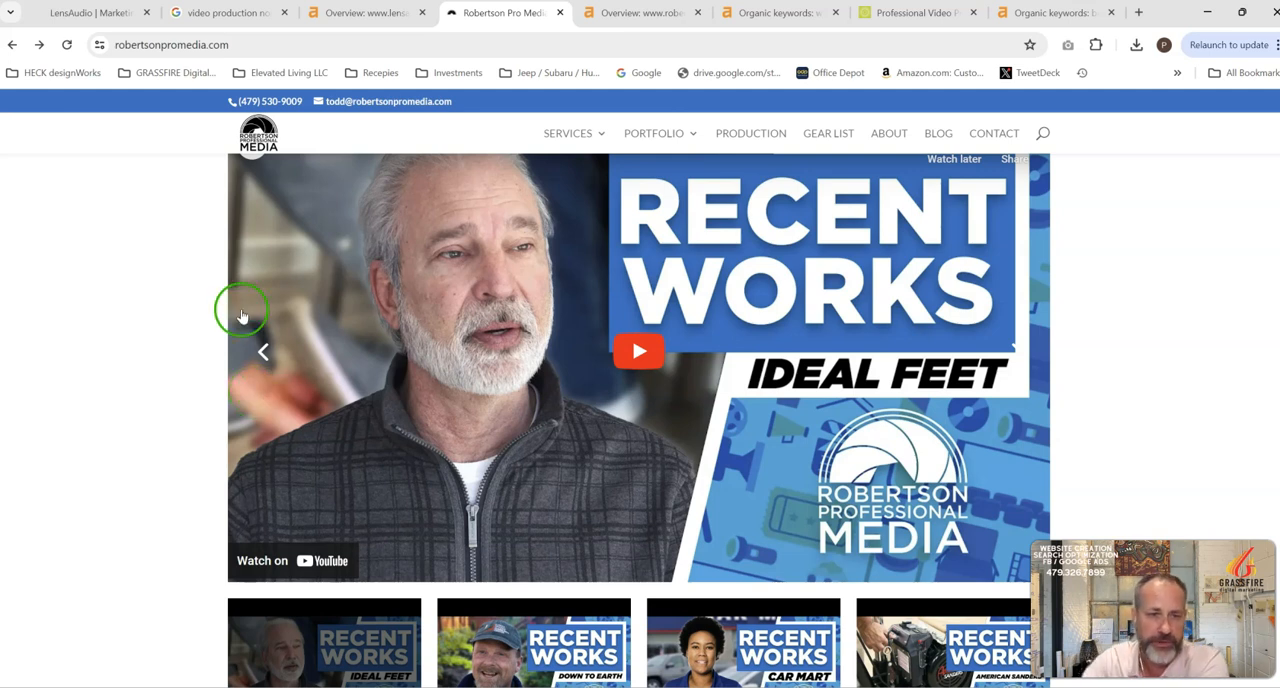
pyautogui.scroll(-3)
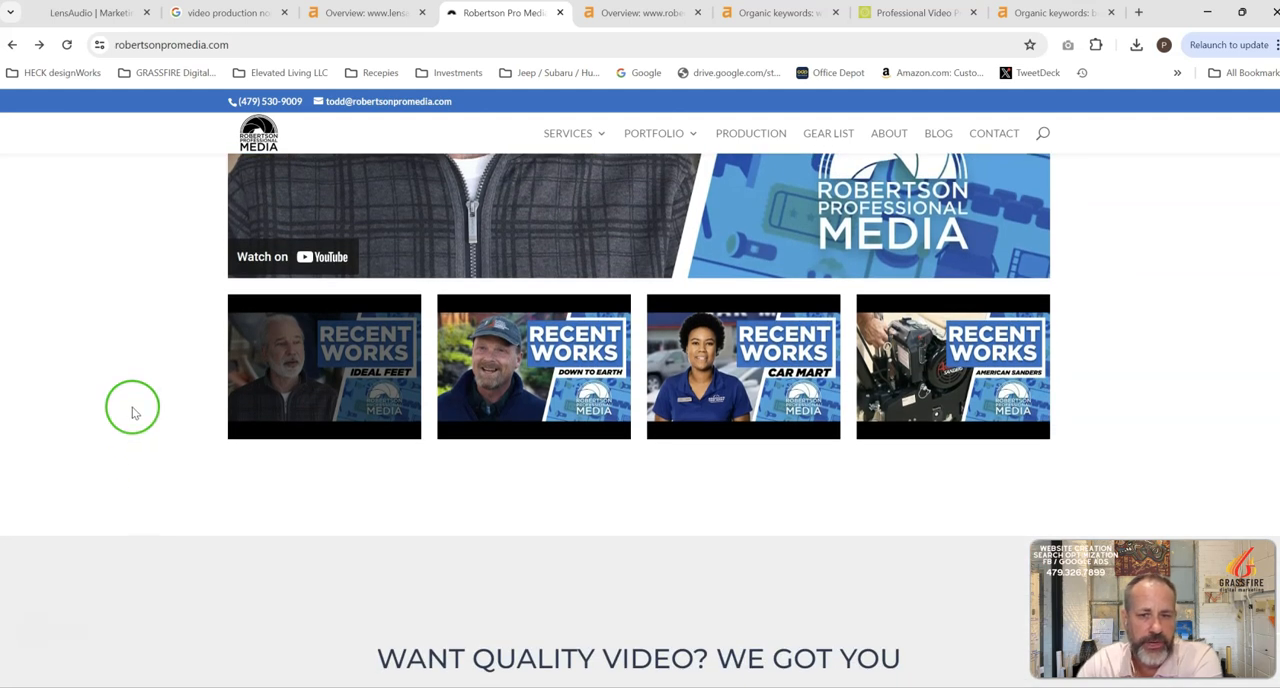
pyautogui.scroll(-3)
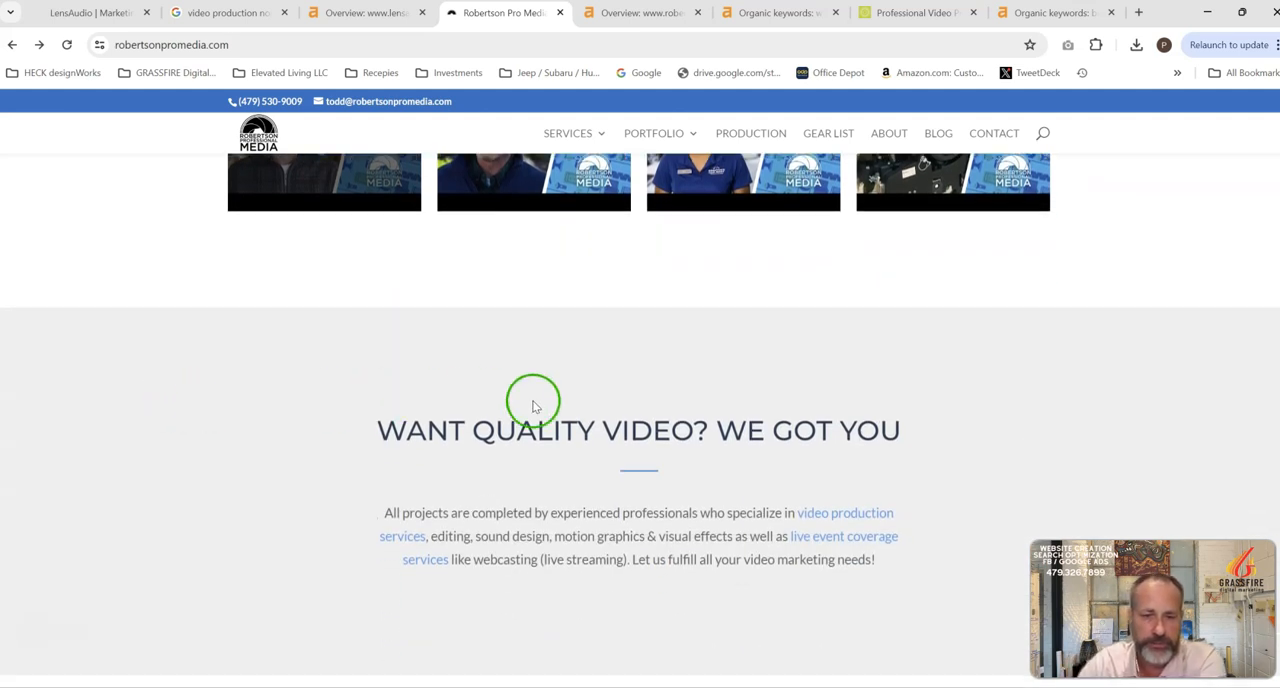
pyautogui.scroll(-3)
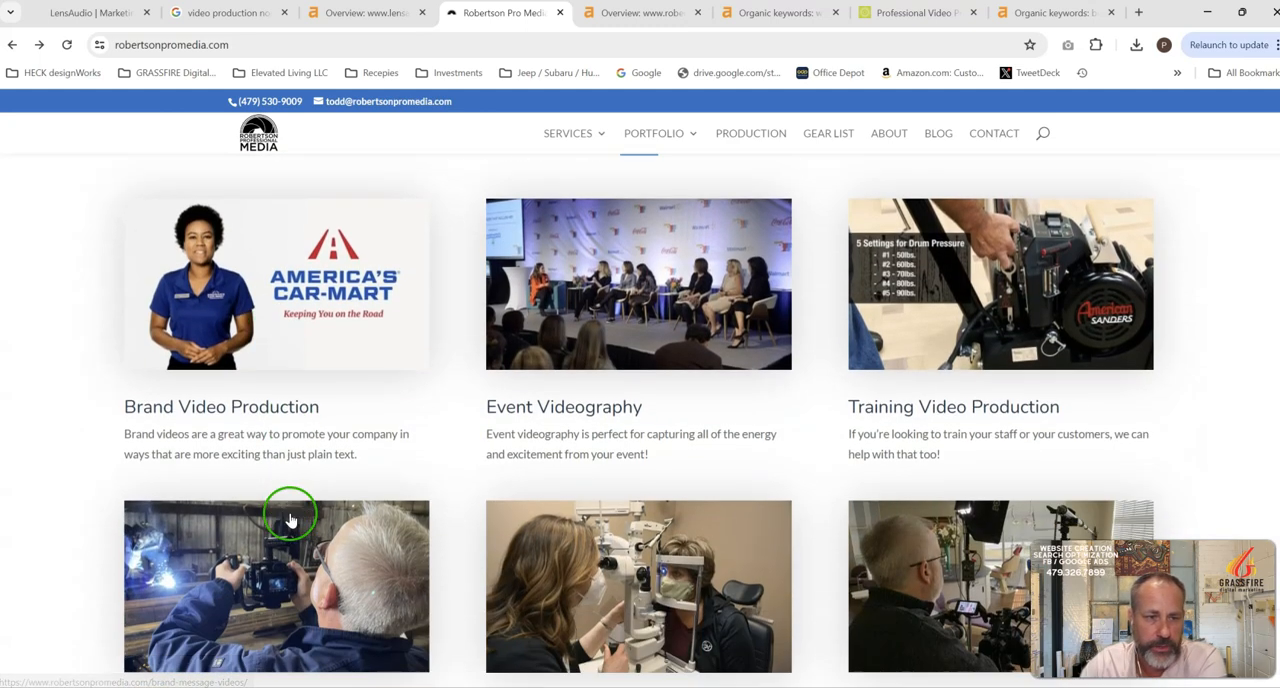
pyautogui.scroll(-3)
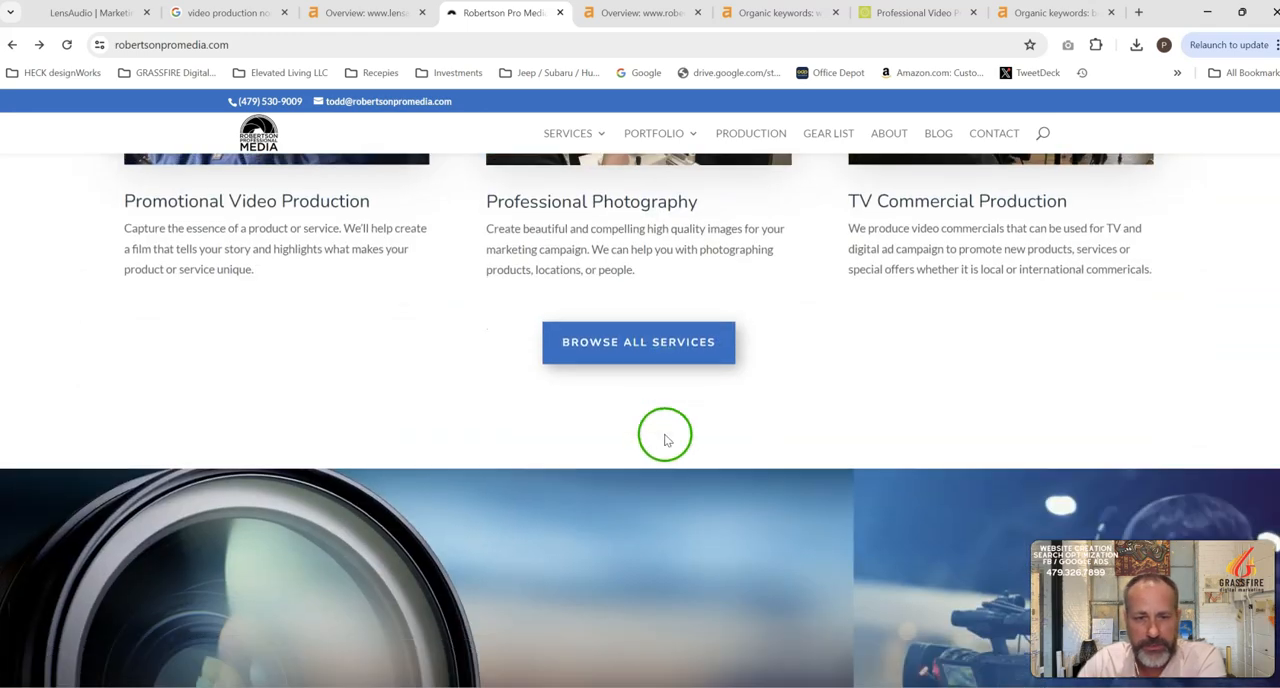
pyautogui.scroll(-3)
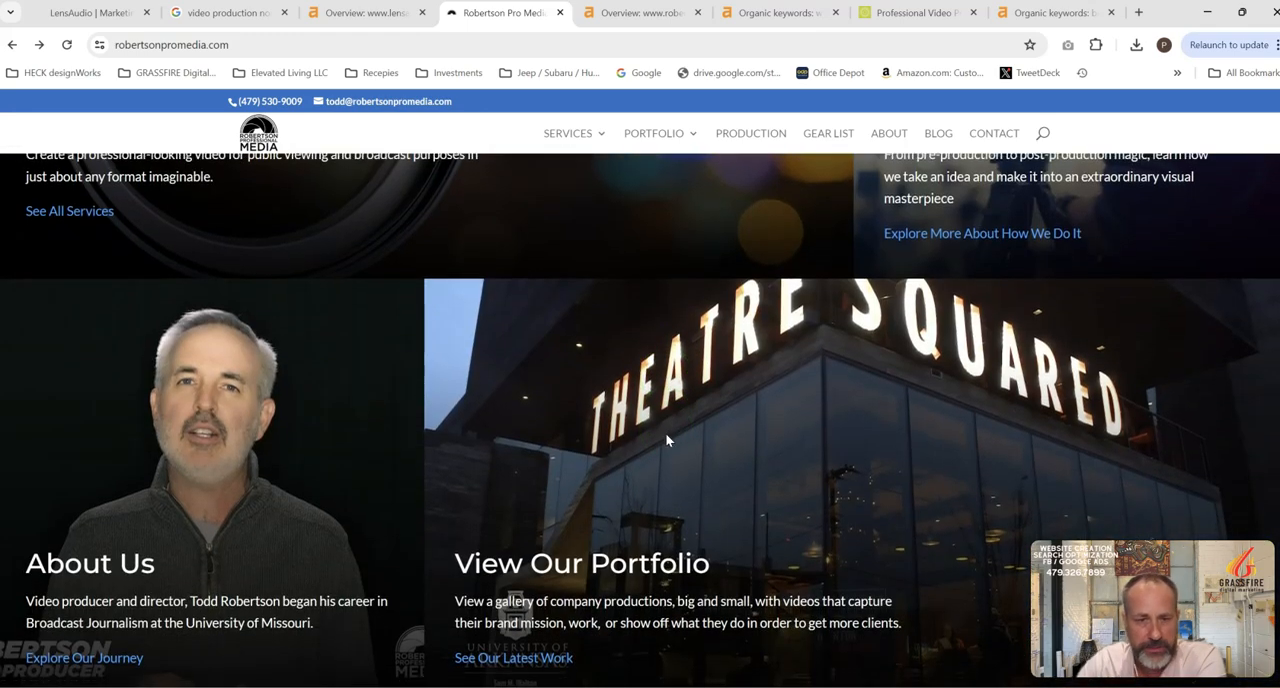
pyautogui.scroll(-3)
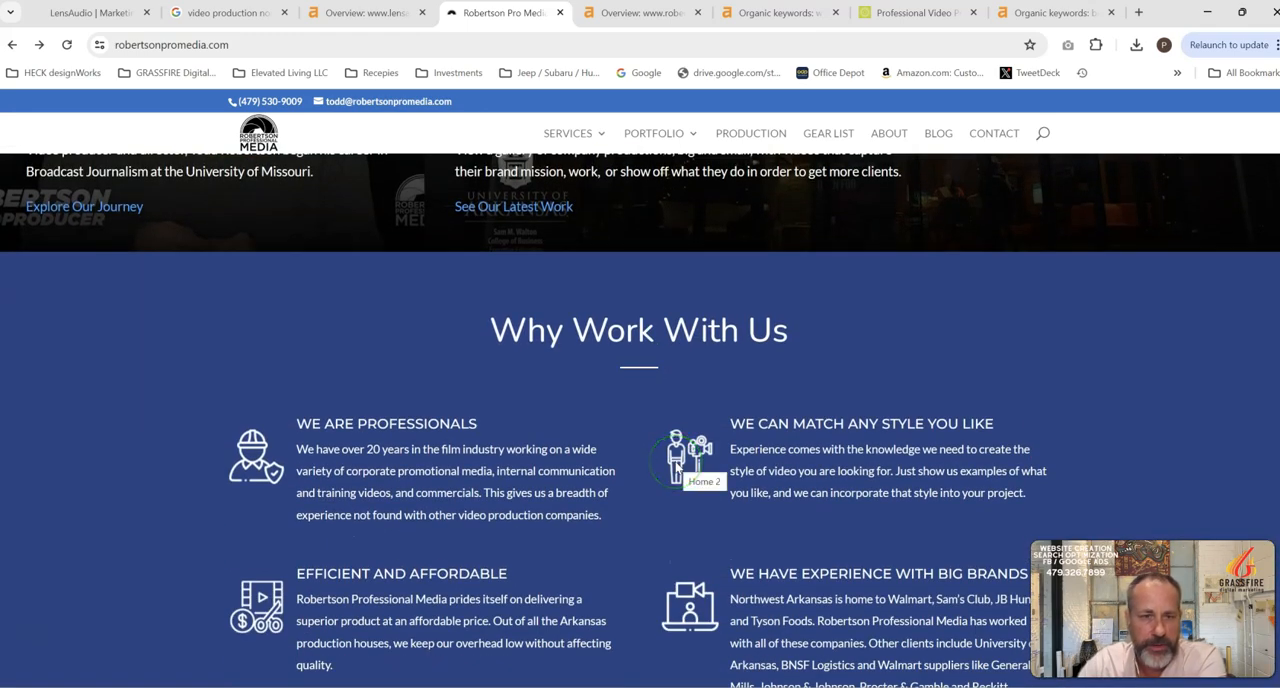
pyautogui.scroll(-3)
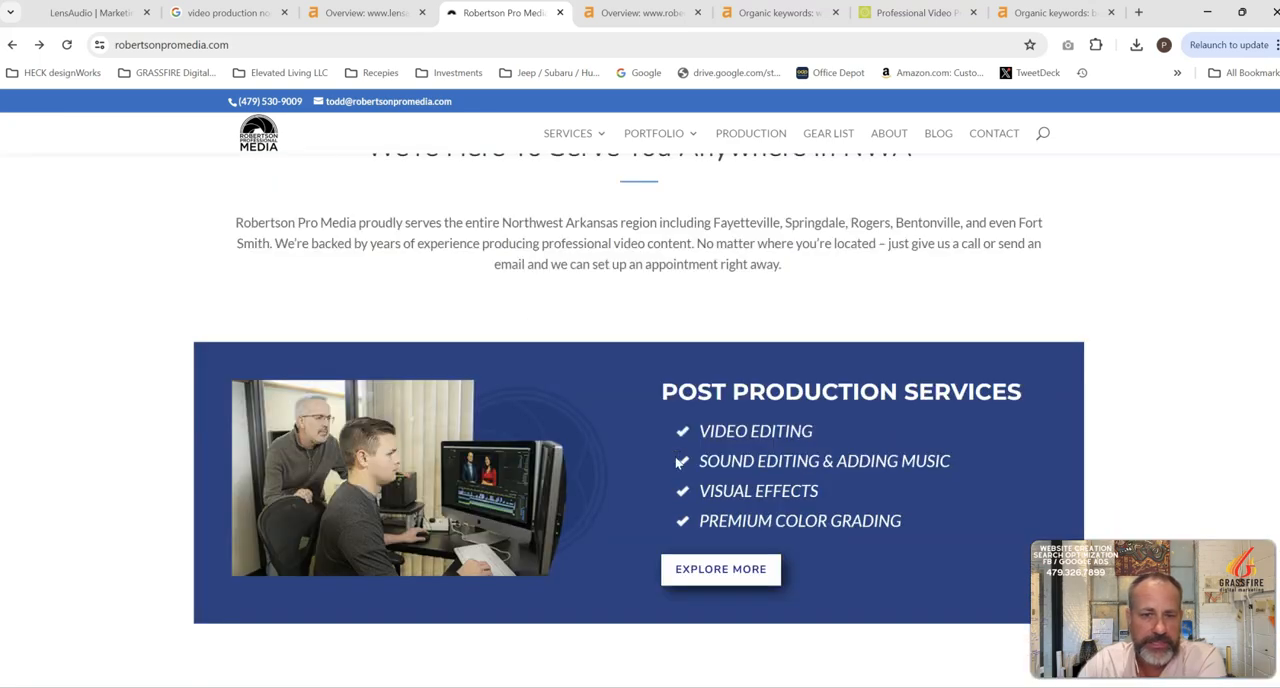
pyautogui.scroll(-3)
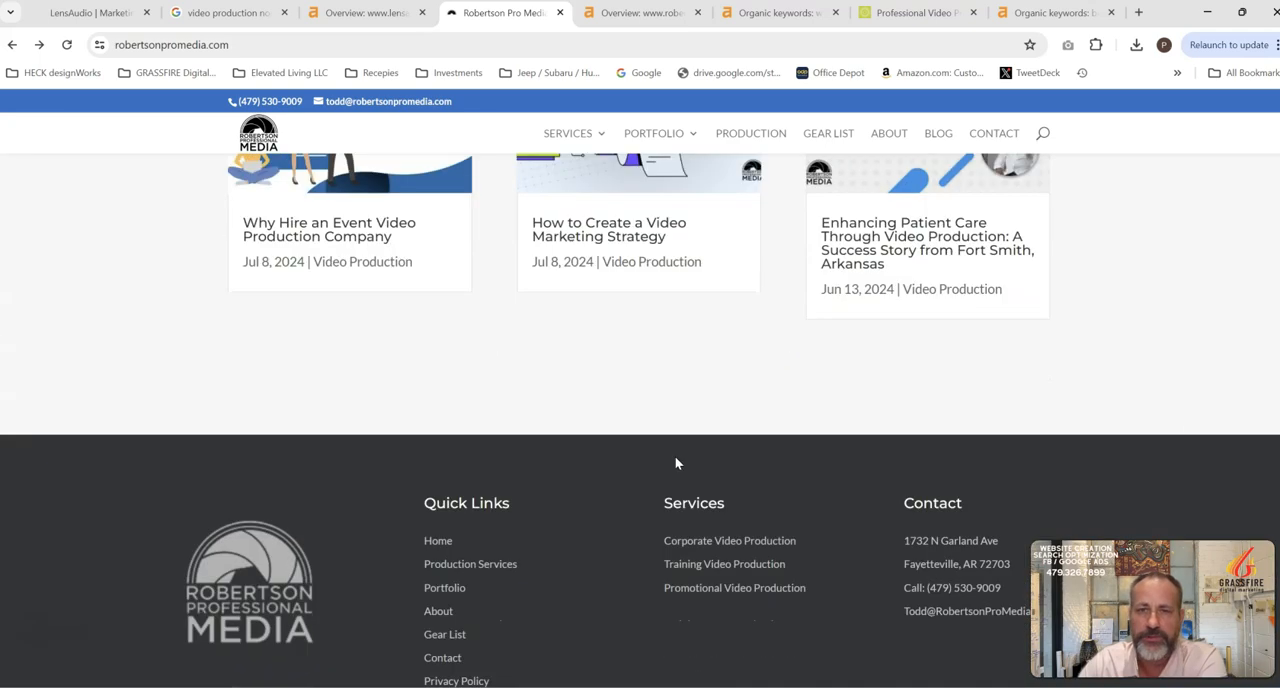
# View robertsonpromedia.com's Ahrefs overview: DR 14, 345 backlinks, 71 organic keywords.
pyautogui.click(635, 12)
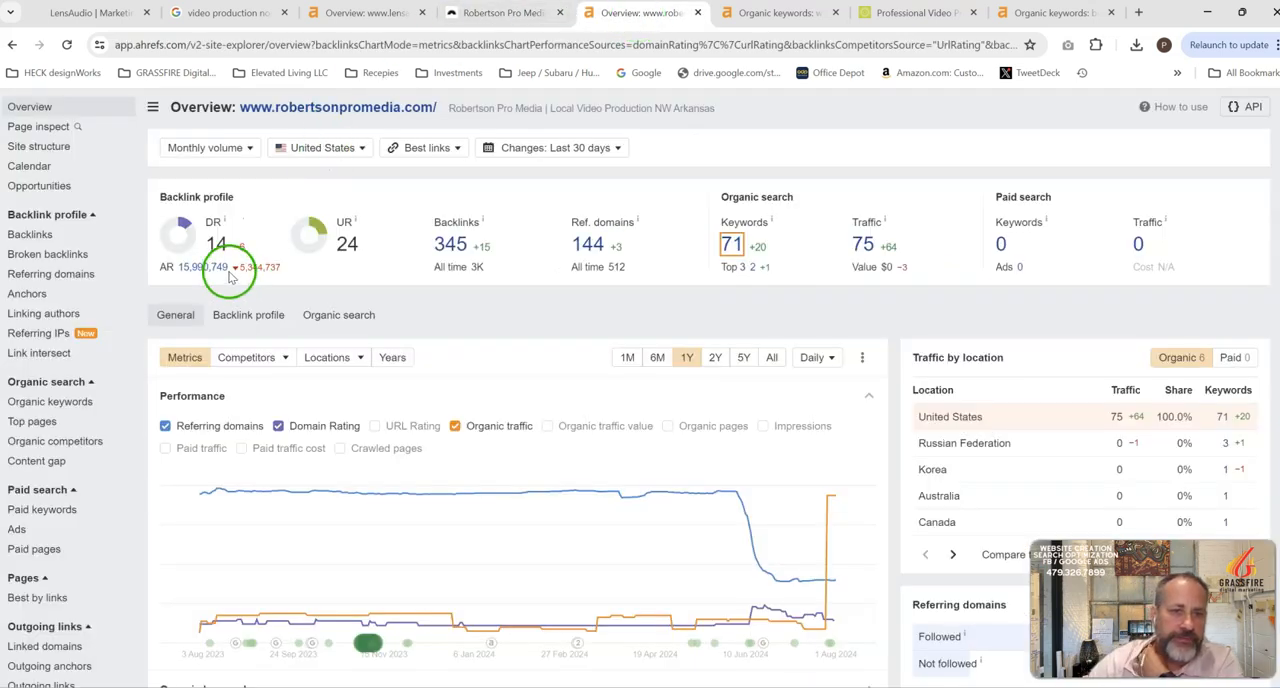
pyautogui.moveTo(405, 307)
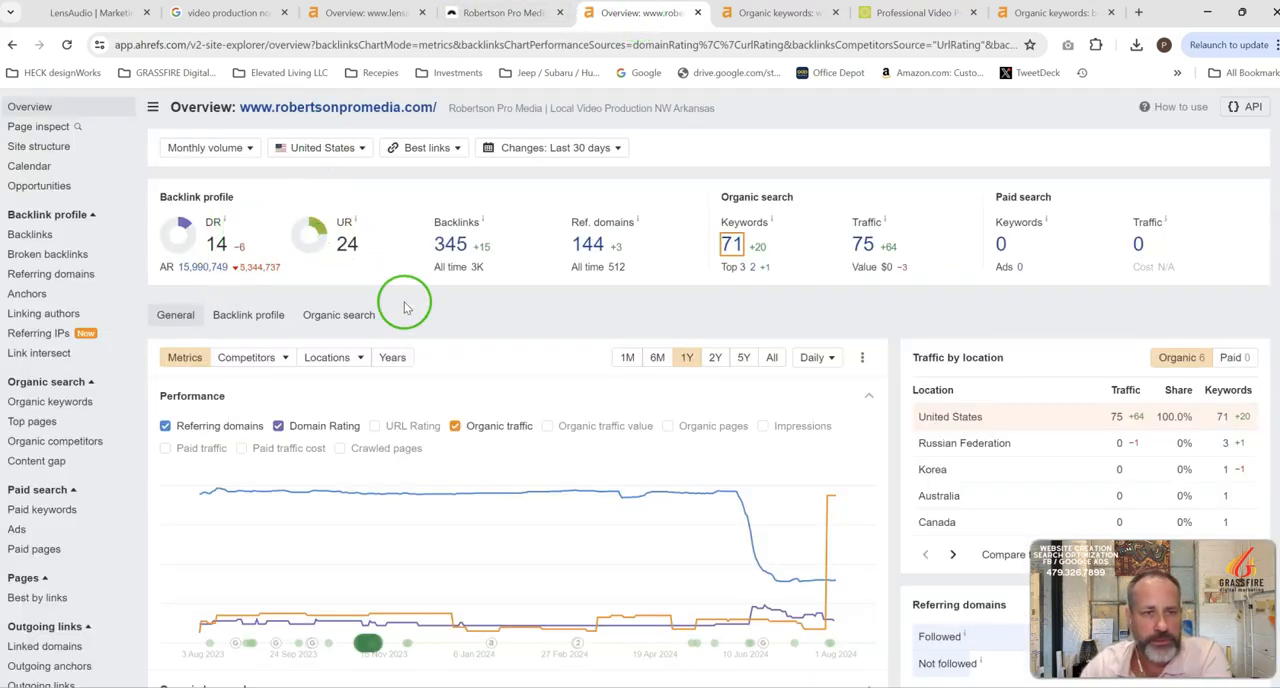
pyautogui.moveTo(405, 303)
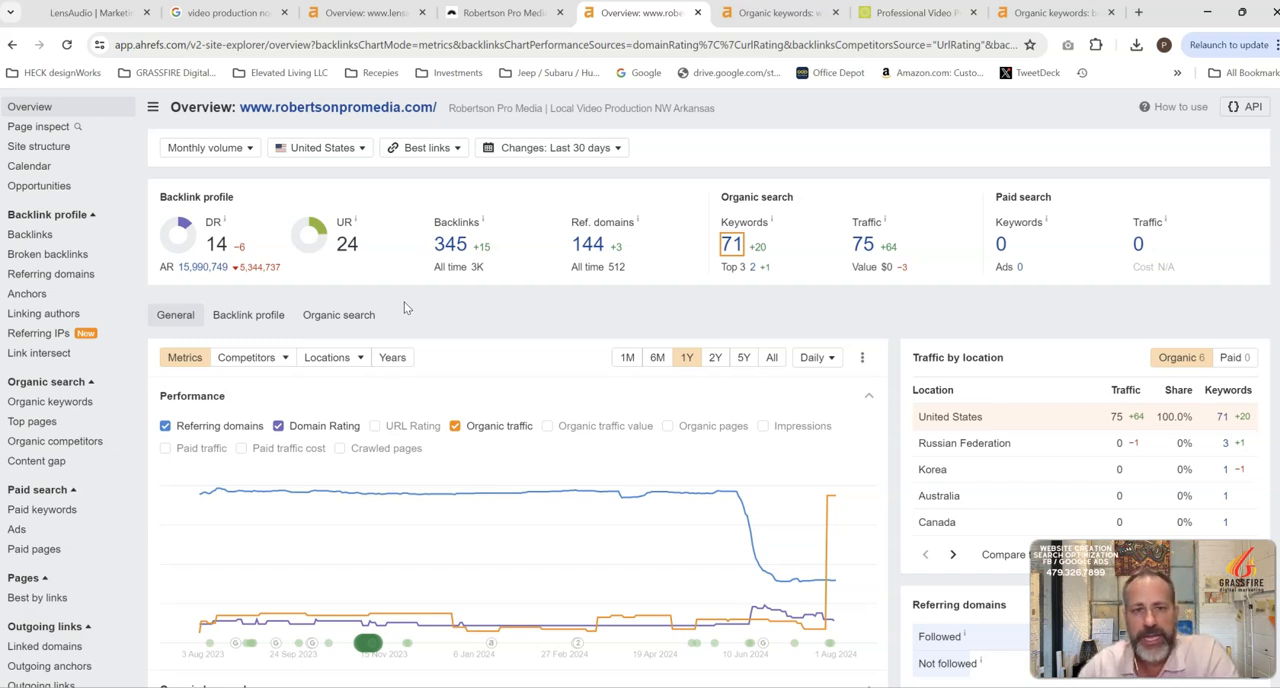
pyautogui.moveTo(400, 305)
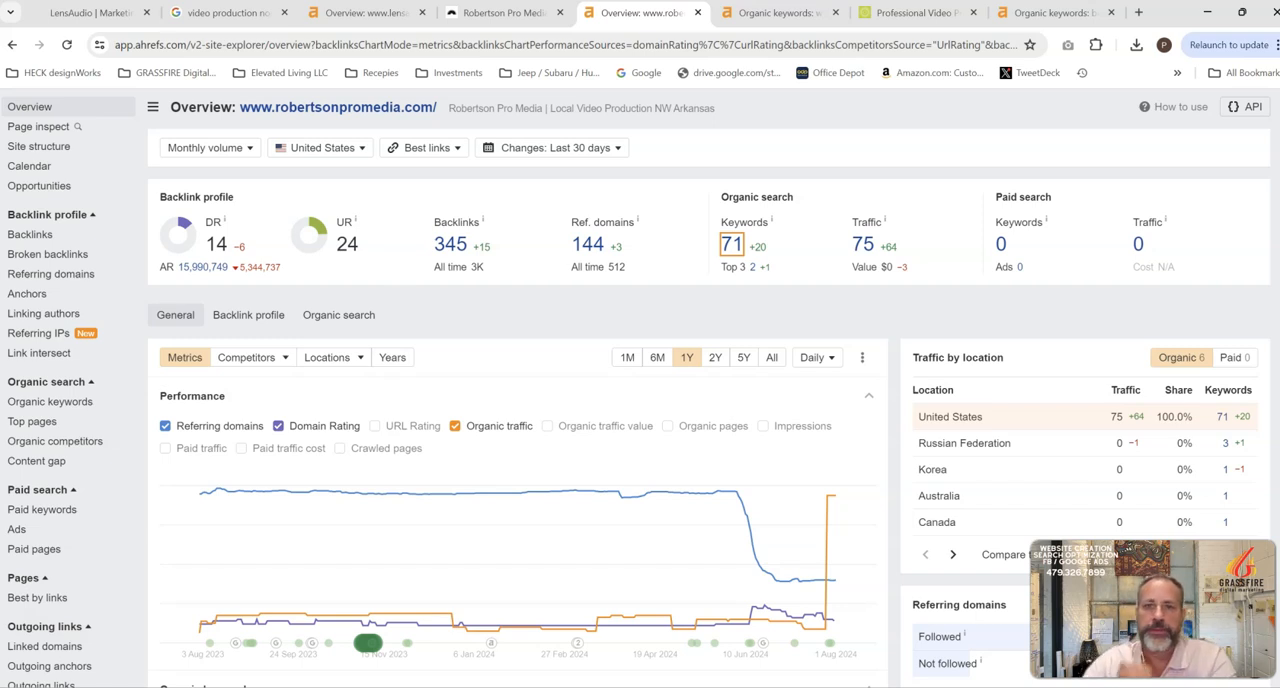
# Review robertsonpromedia.com's 71 organic keywords, topped by 'event video production company'.
pyautogui.click(780, 12)
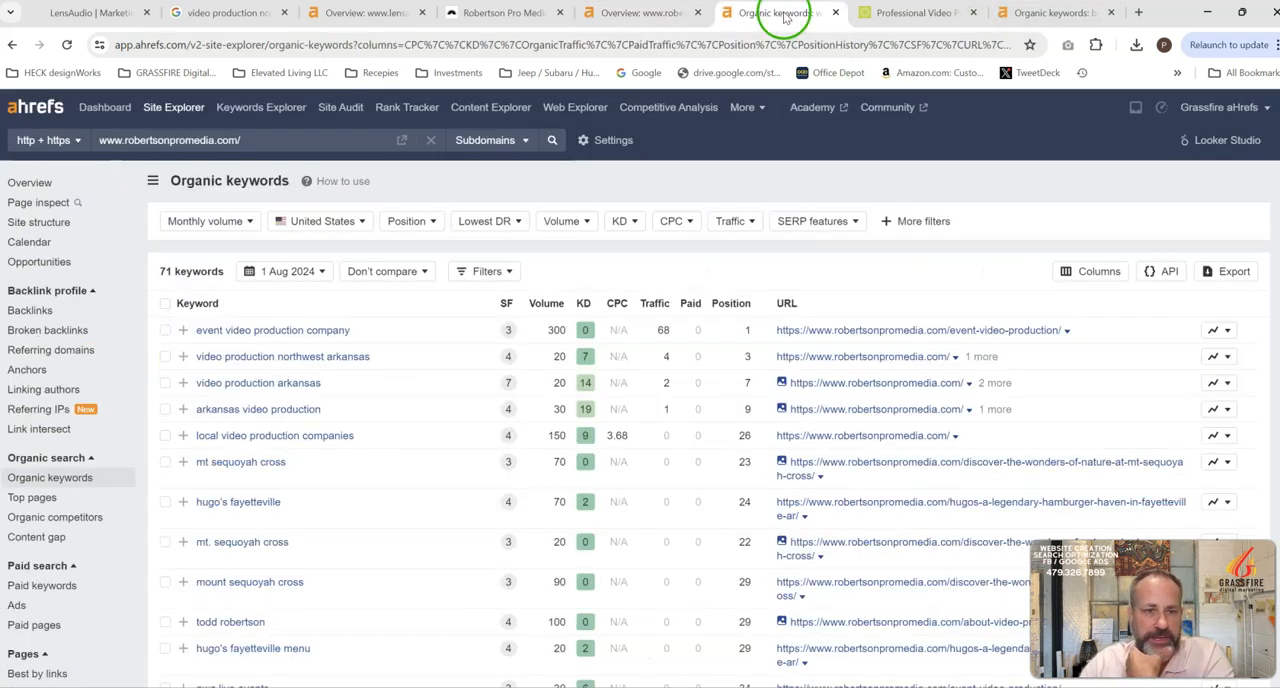
pyautogui.moveTo(362, 332)
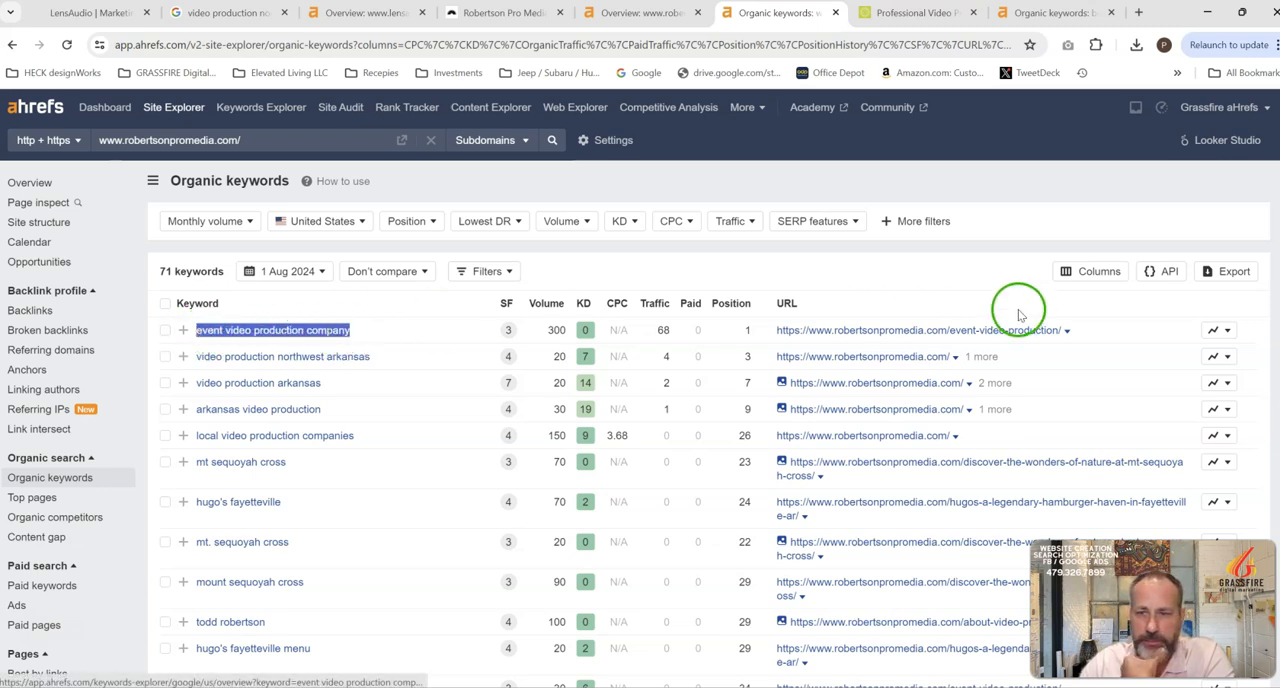
pyautogui.moveTo(383, 368)
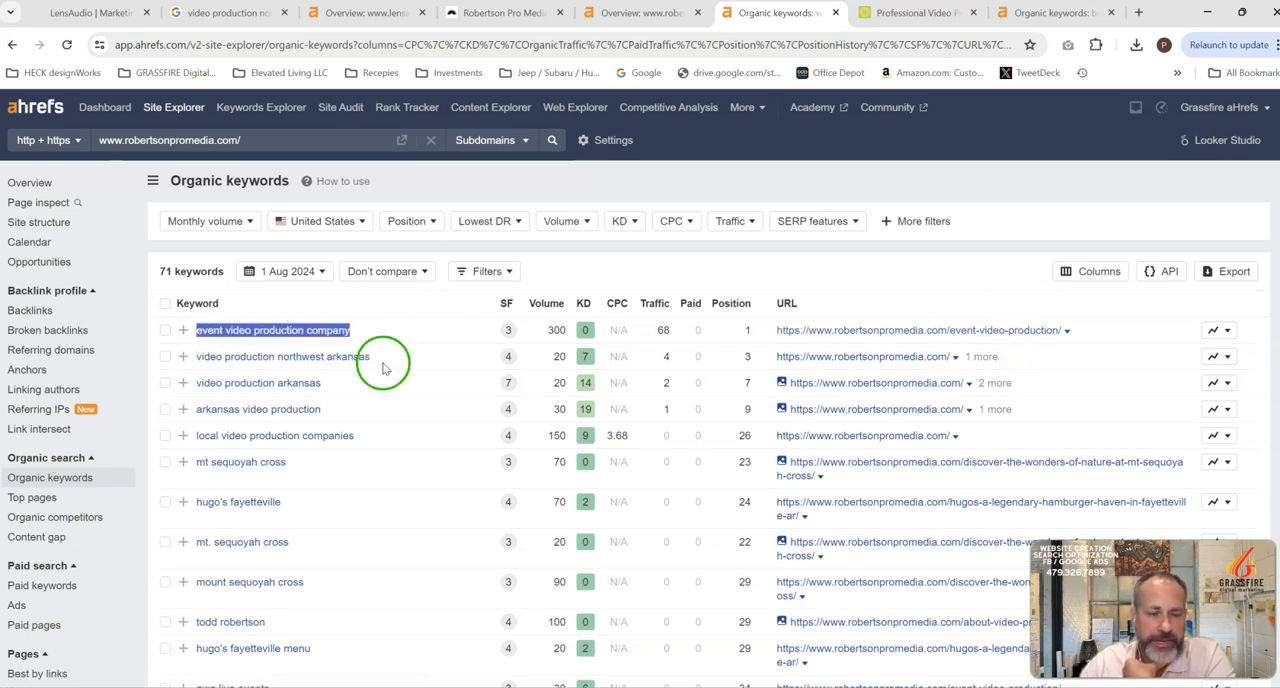
pyautogui.moveTo(1040, 330)
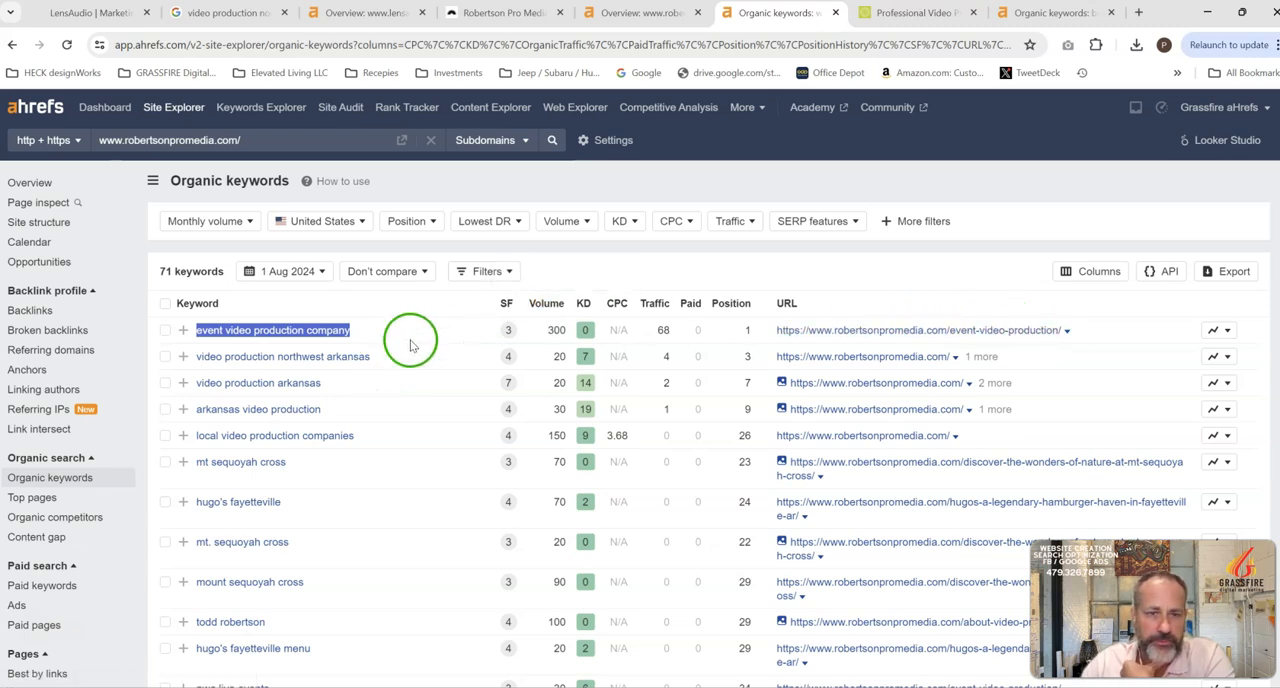
pyautogui.moveTo(477, 363)
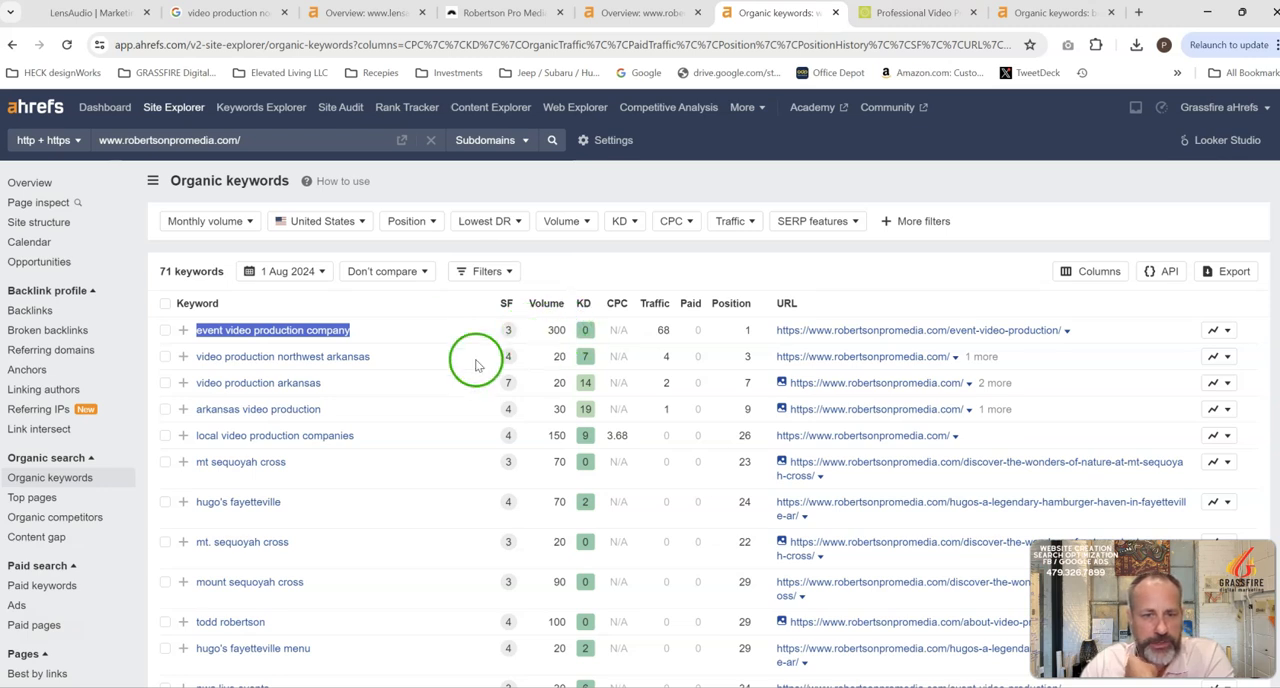
pyautogui.moveTo(370, 374)
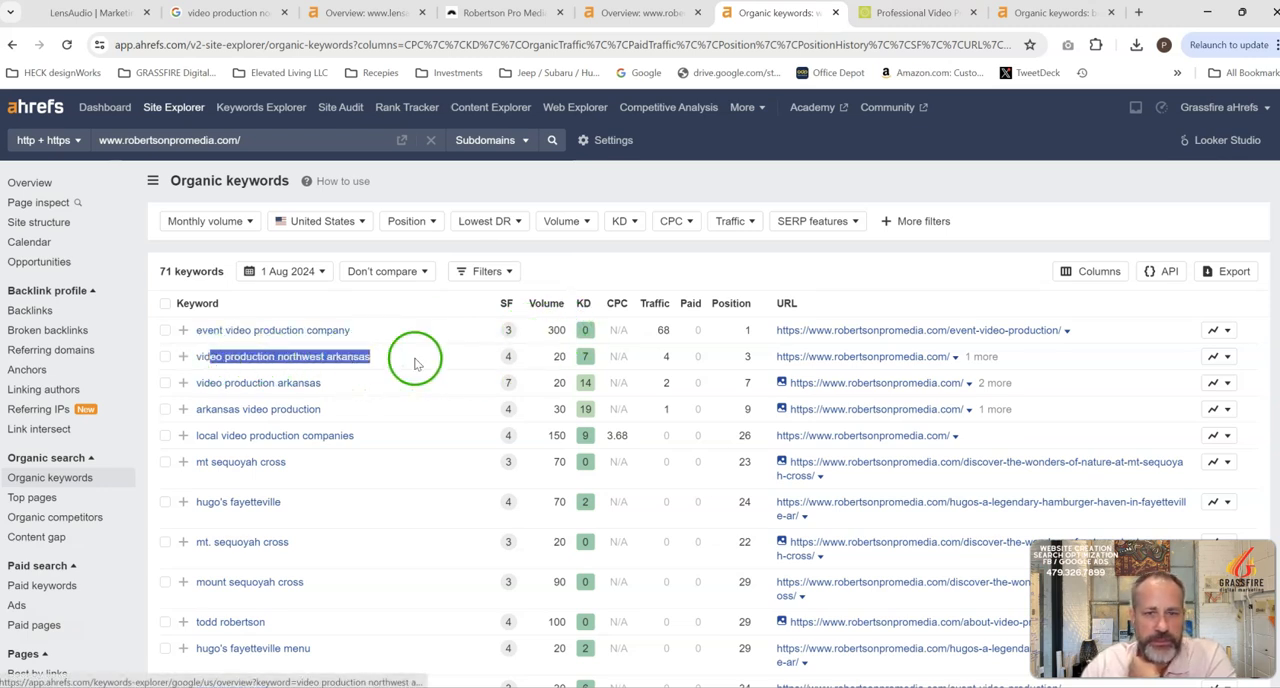
pyautogui.moveTo(363, 390)
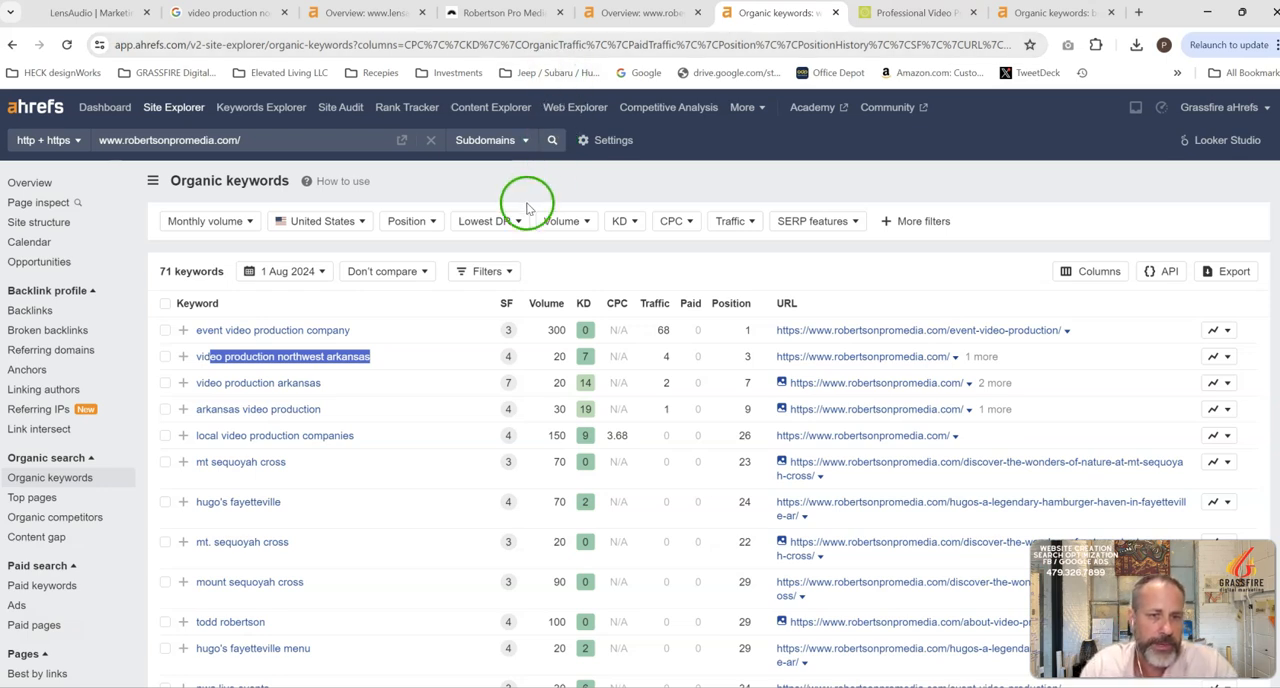
pyautogui.moveTo(391, 577)
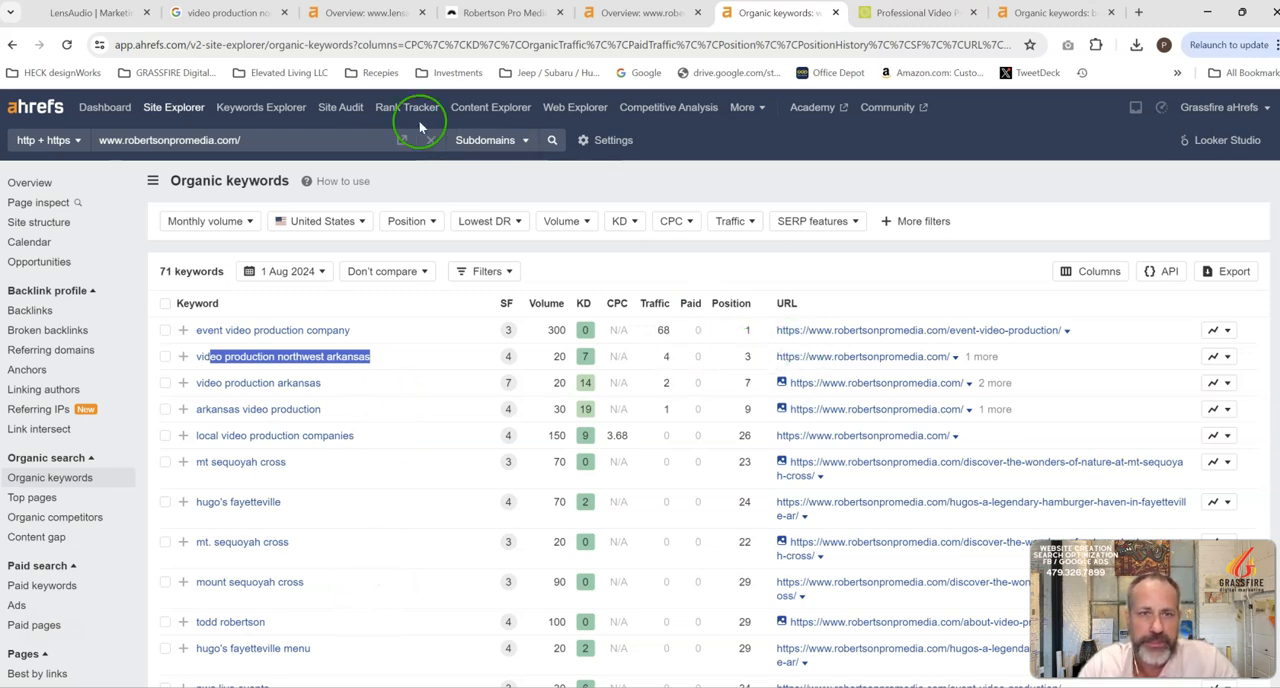
# Browse the Bod High Productions testimonials, clients and services sections, then scroll back up.
pyautogui.click(912, 12)
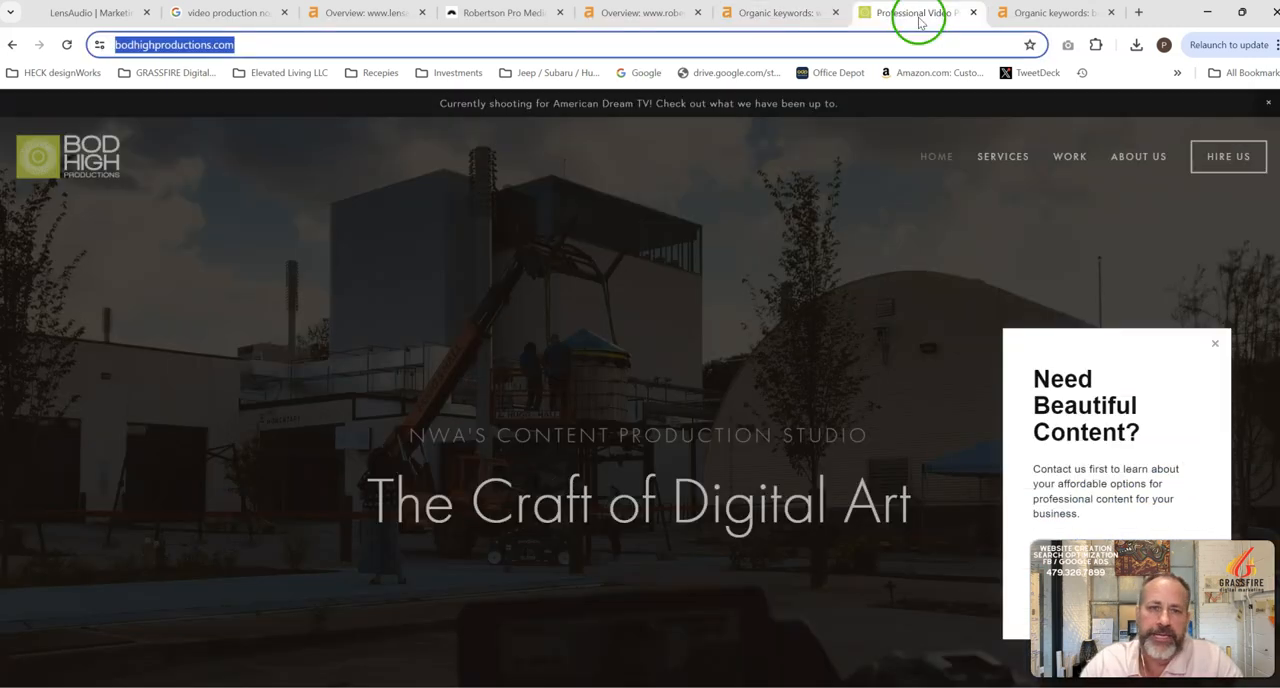
pyautogui.moveTo(197, 470)
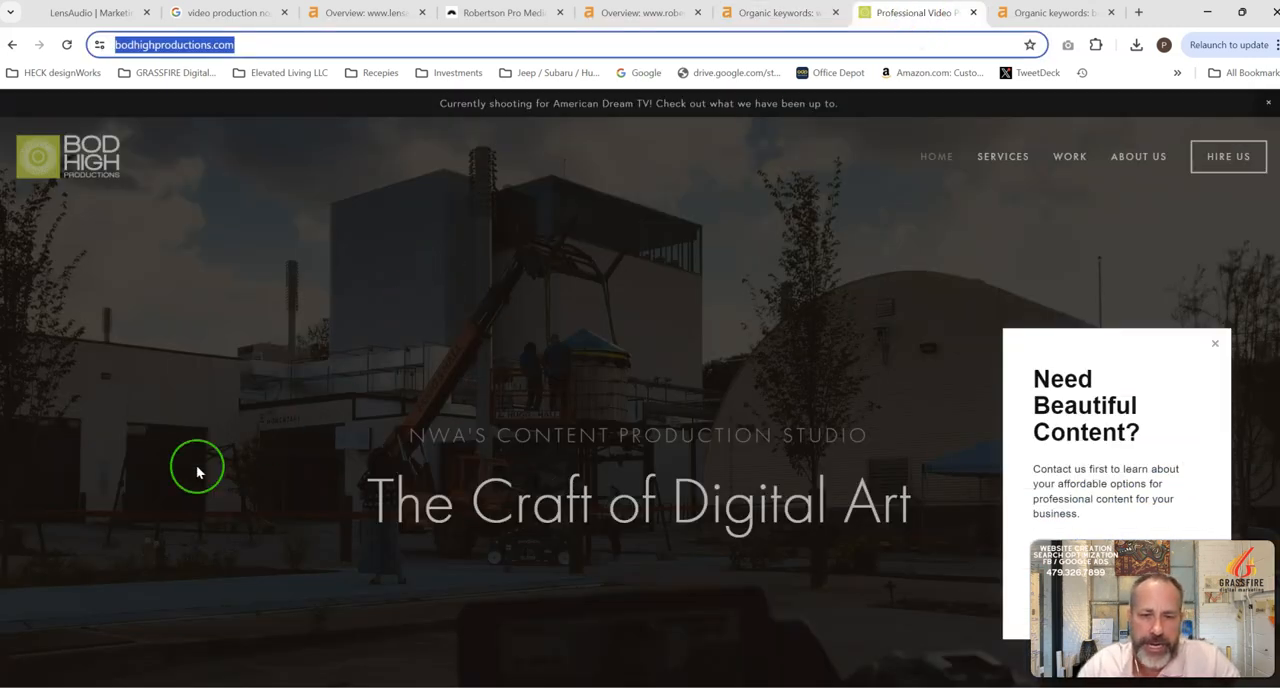
pyautogui.scroll(-3)
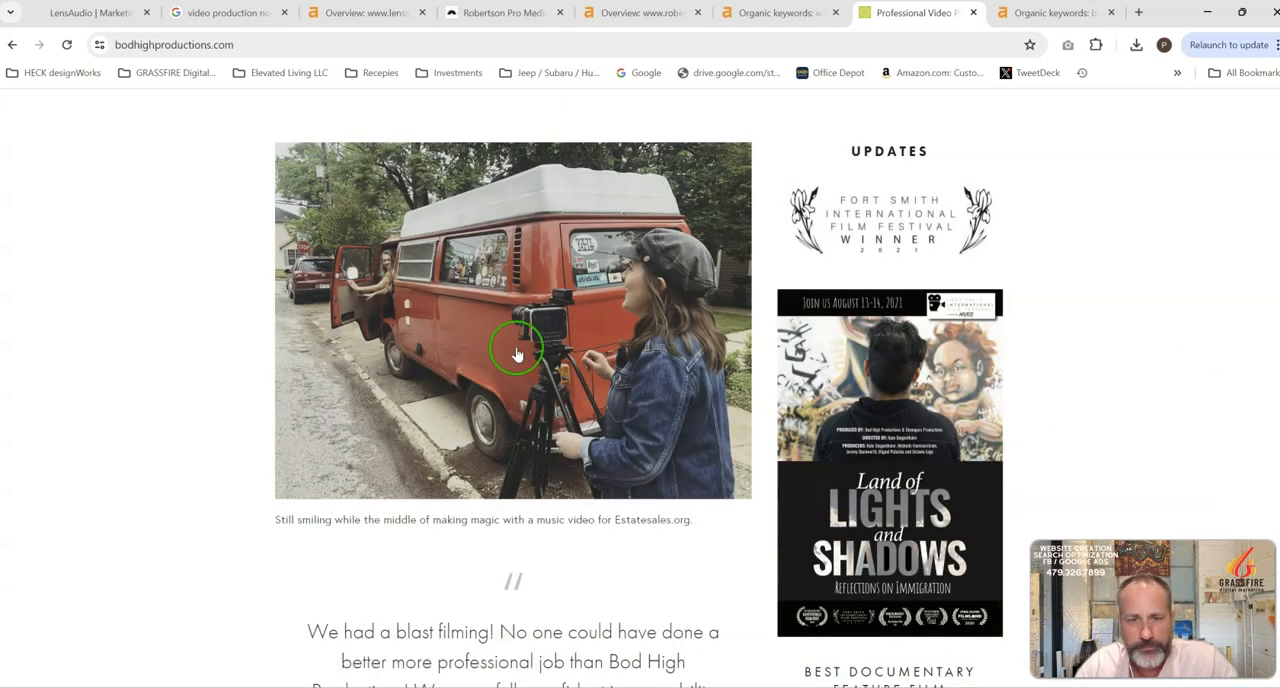
pyautogui.scroll(-3)
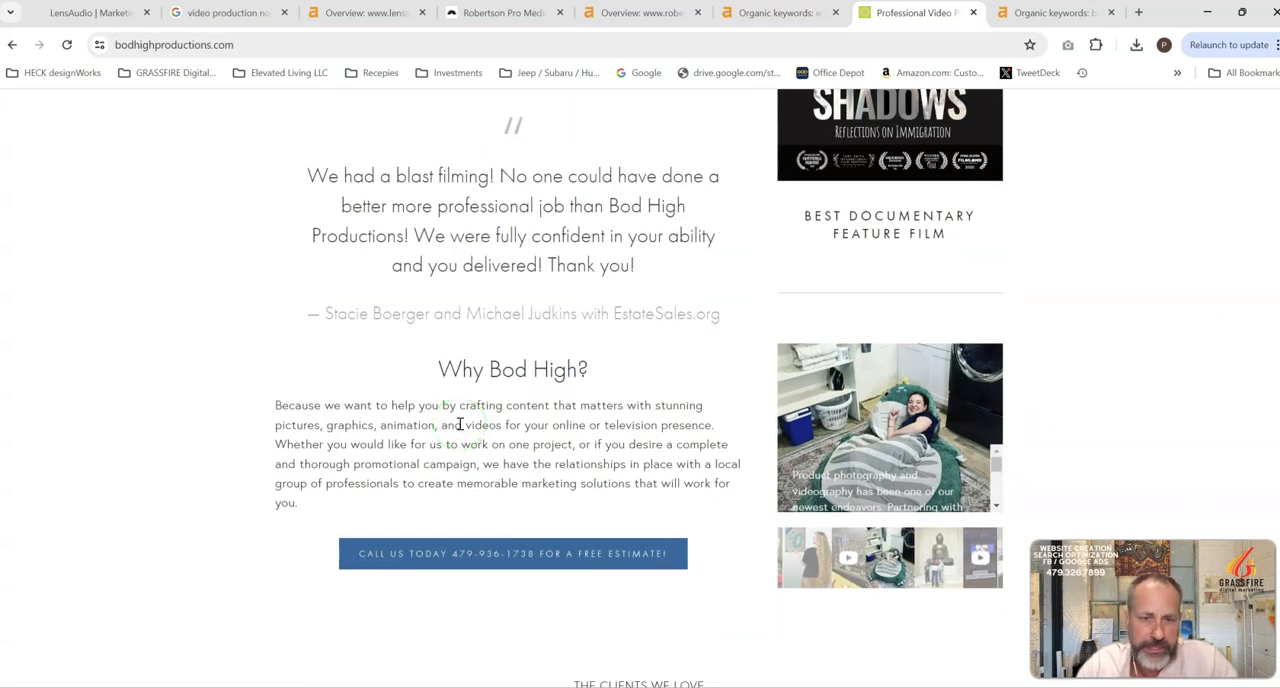
pyautogui.scroll(-3)
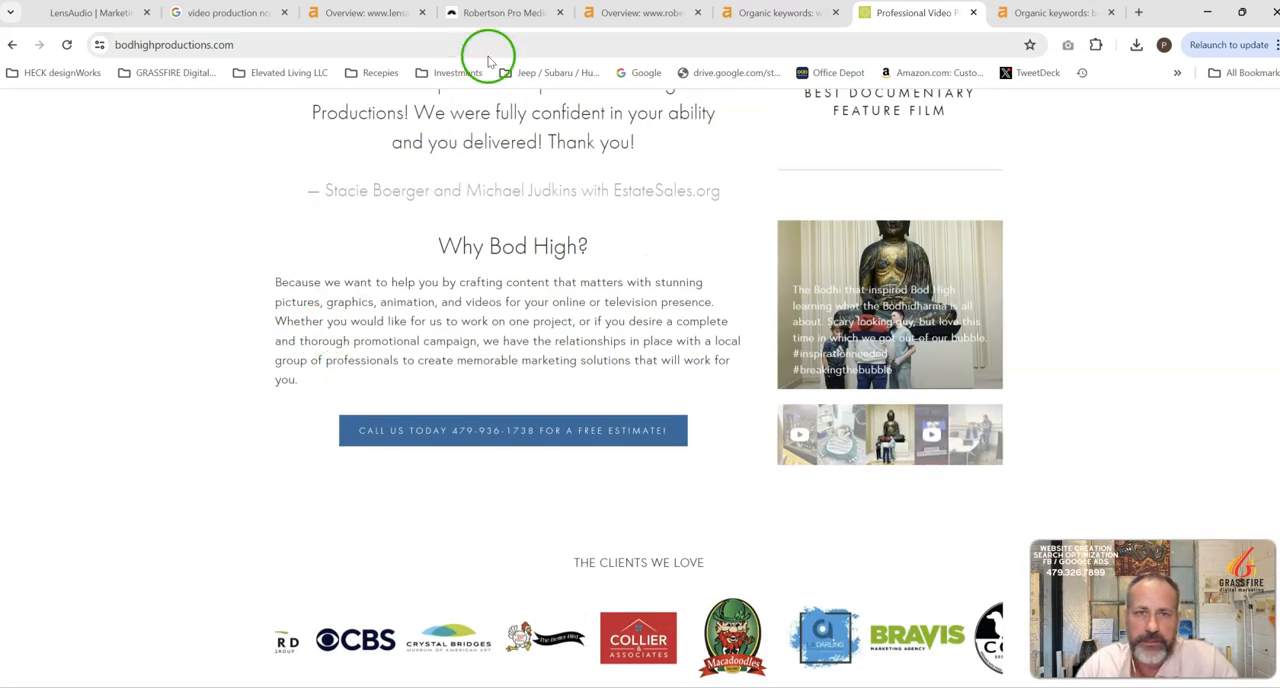
pyautogui.scroll(3)
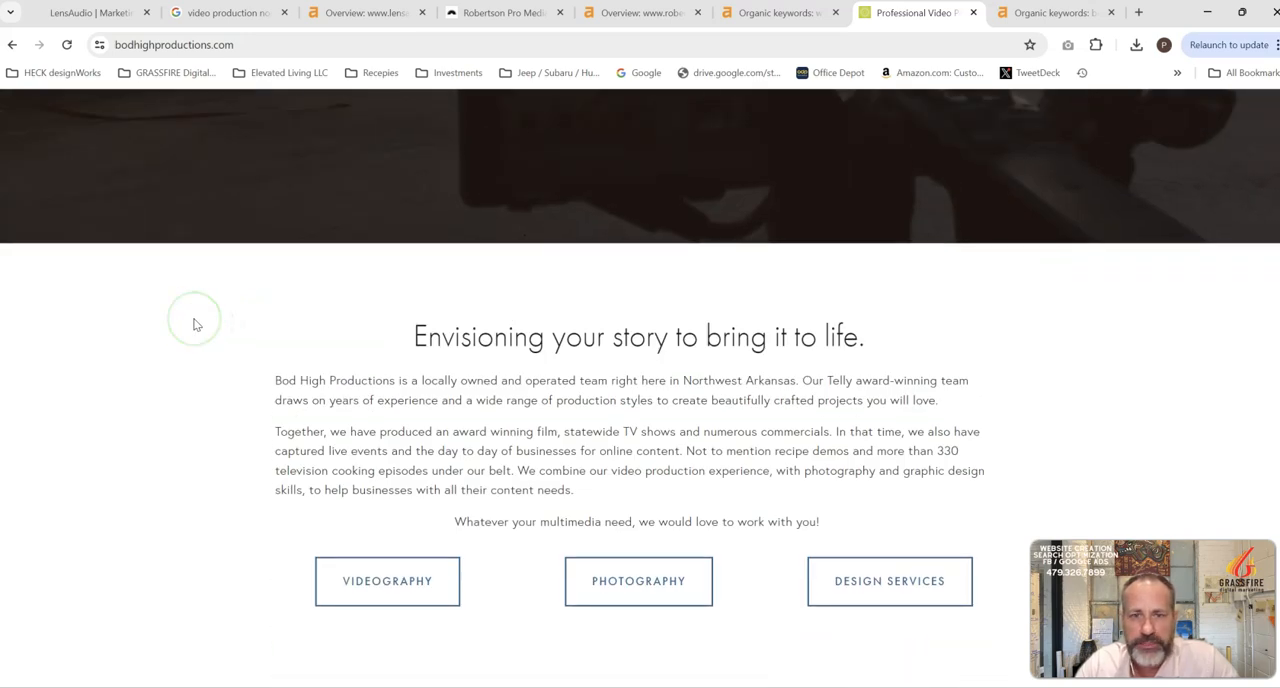
pyautogui.scroll(3)
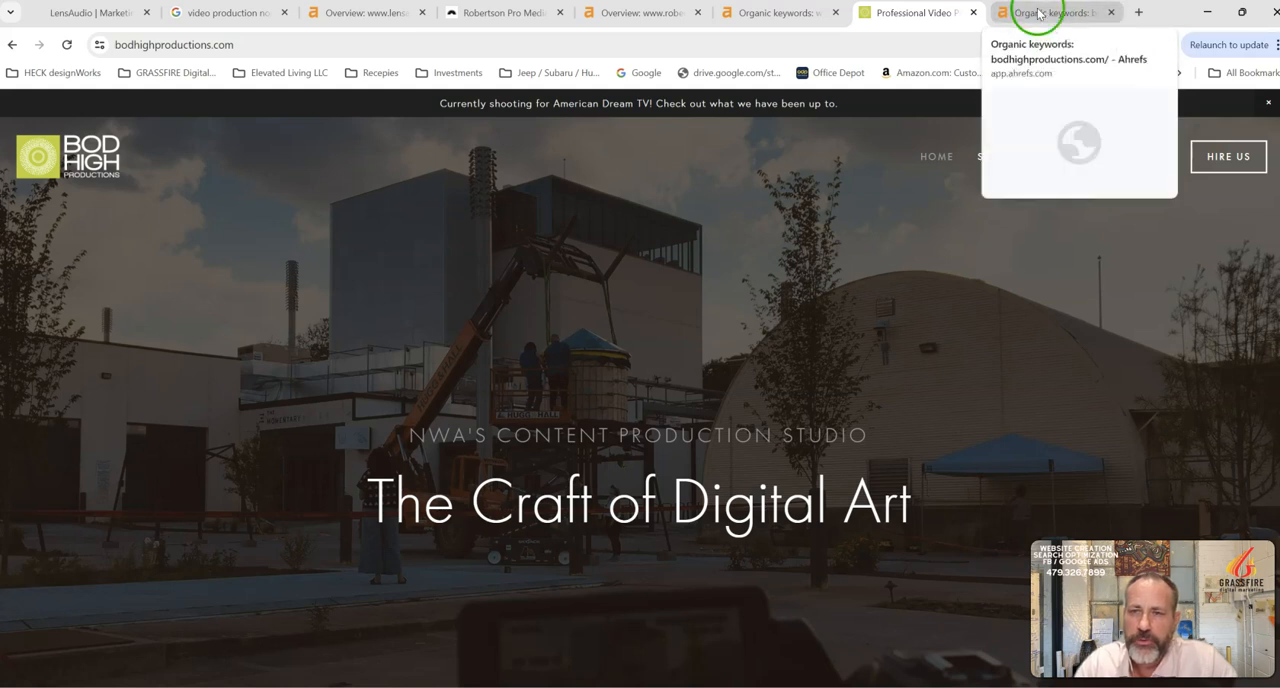
# Review bodhighproductions.com's 14 organic keywords, then return to the LensAudio homepage.
pyautogui.click(1050, 12)
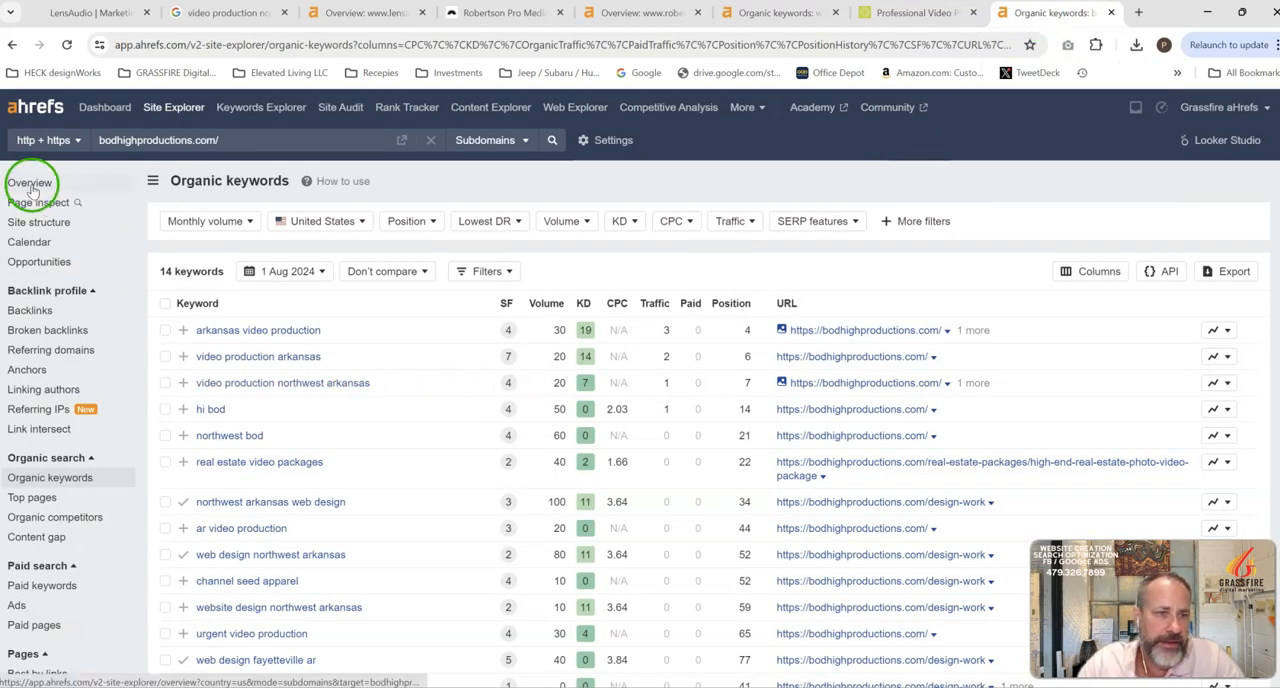
pyautogui.click(29, 182)
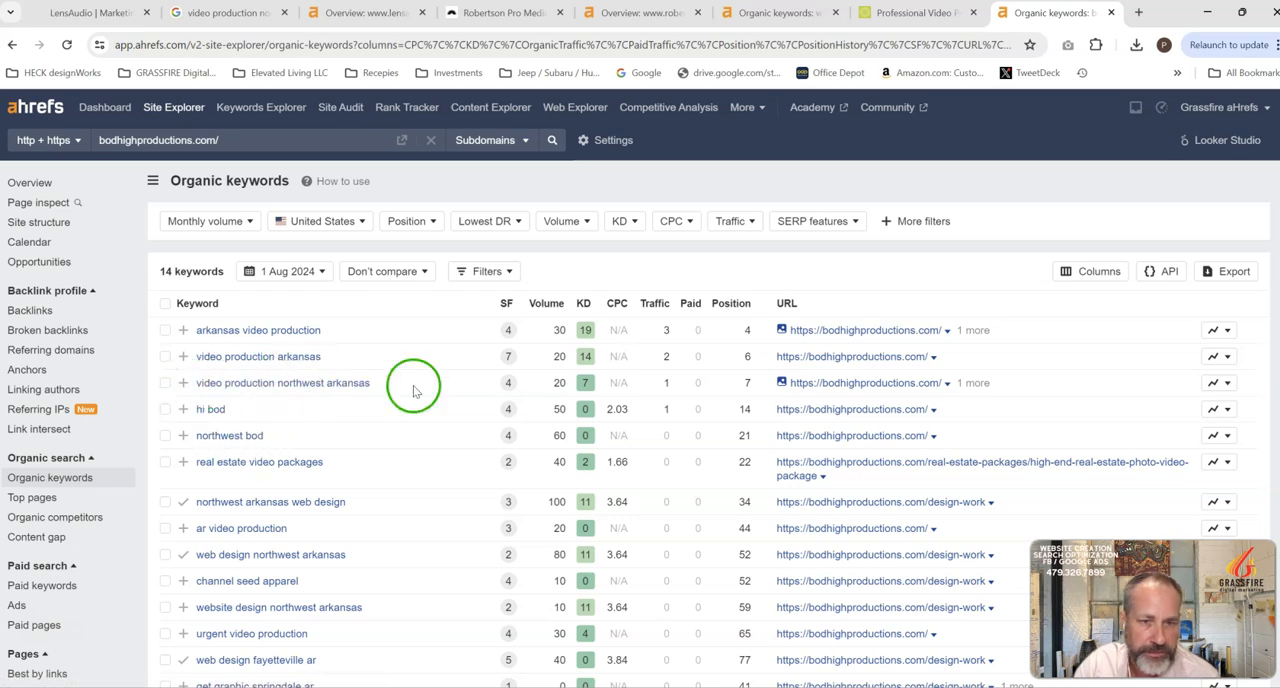
pyautogui.moveTo(350, 480)
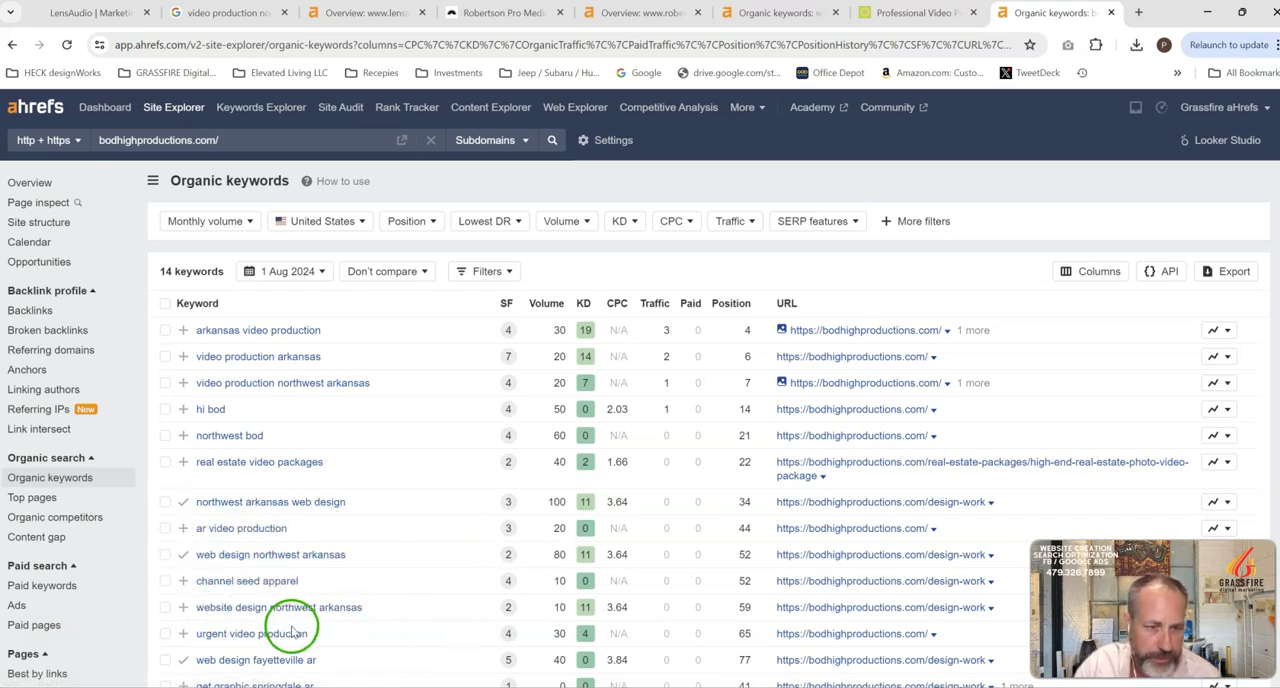
pyautogui.scroll(-3)
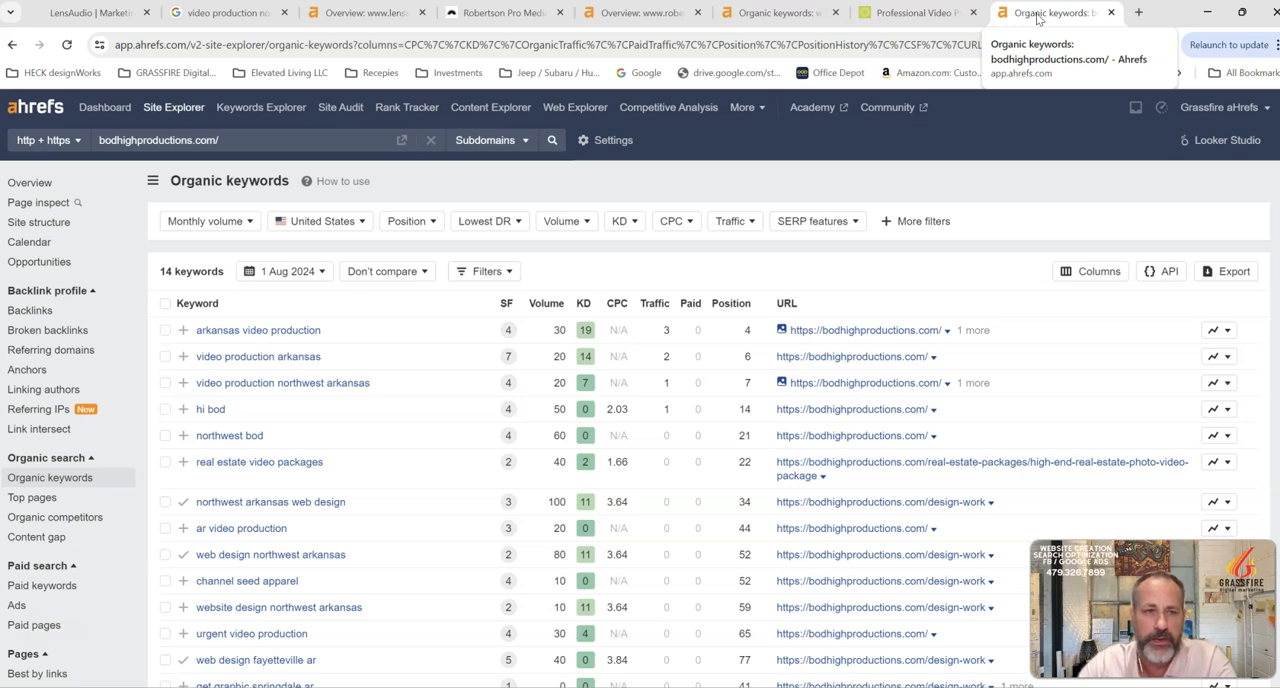
pyautogui.click(90, 12)
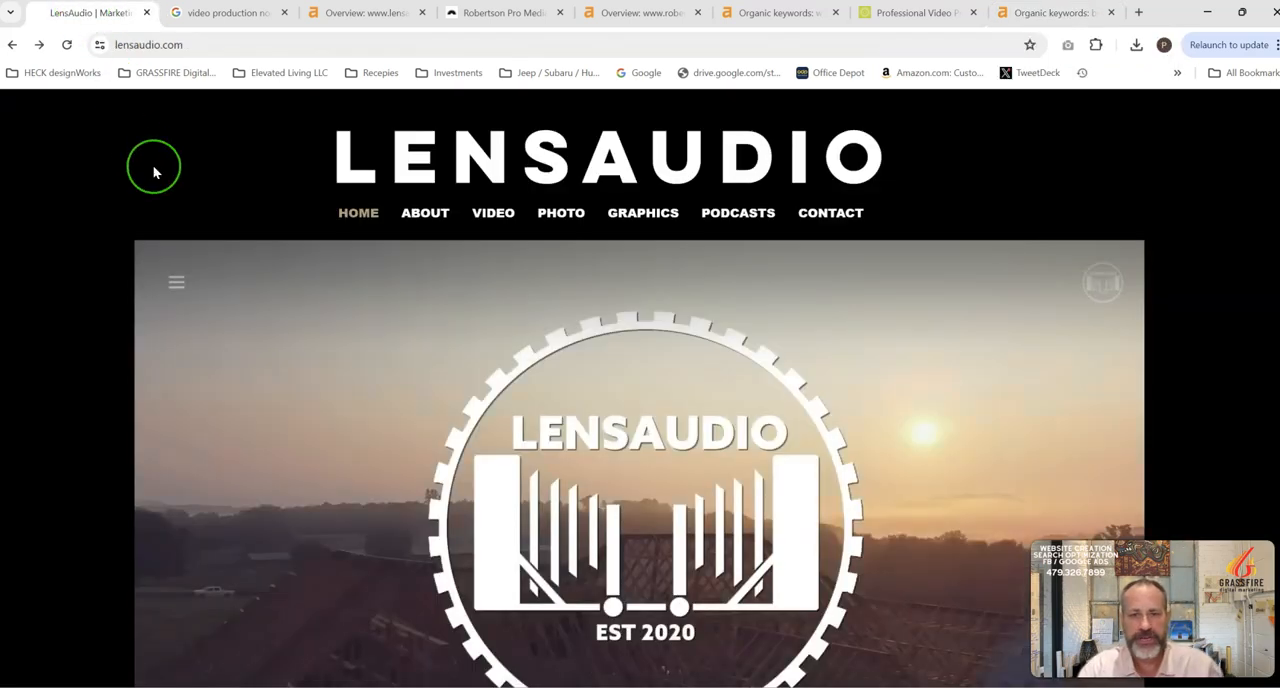